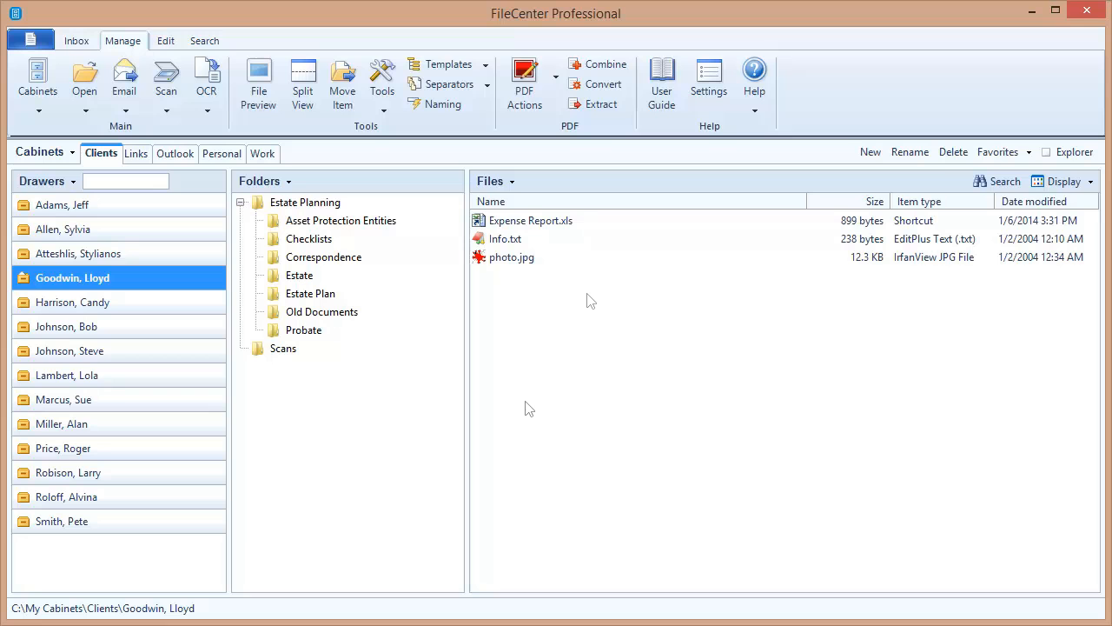
pyautogui.moveTo(591, 301)
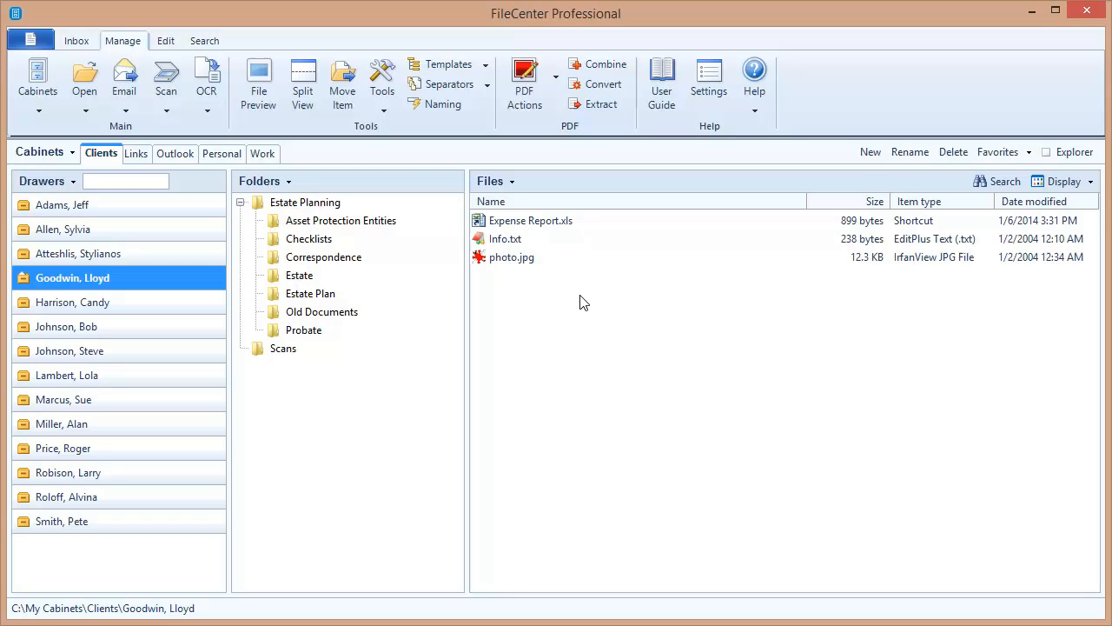
pyautogui.moveTo(1005, 181)
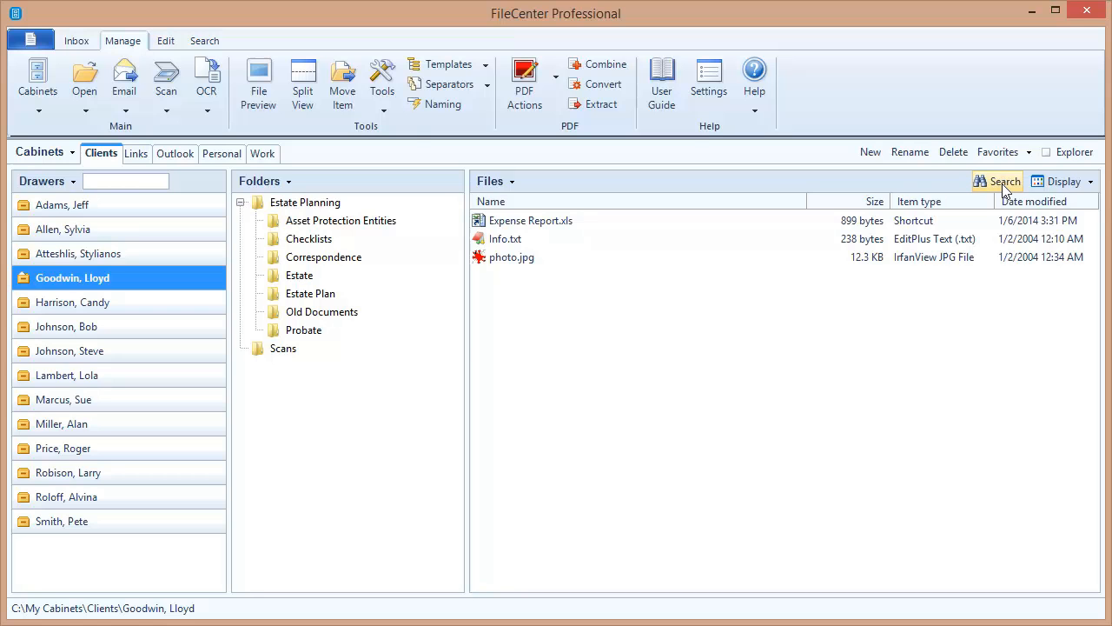
# Search the entire cabinet for name:deed, listing seven matching PDF files
pyautogui.click(1005, 183)
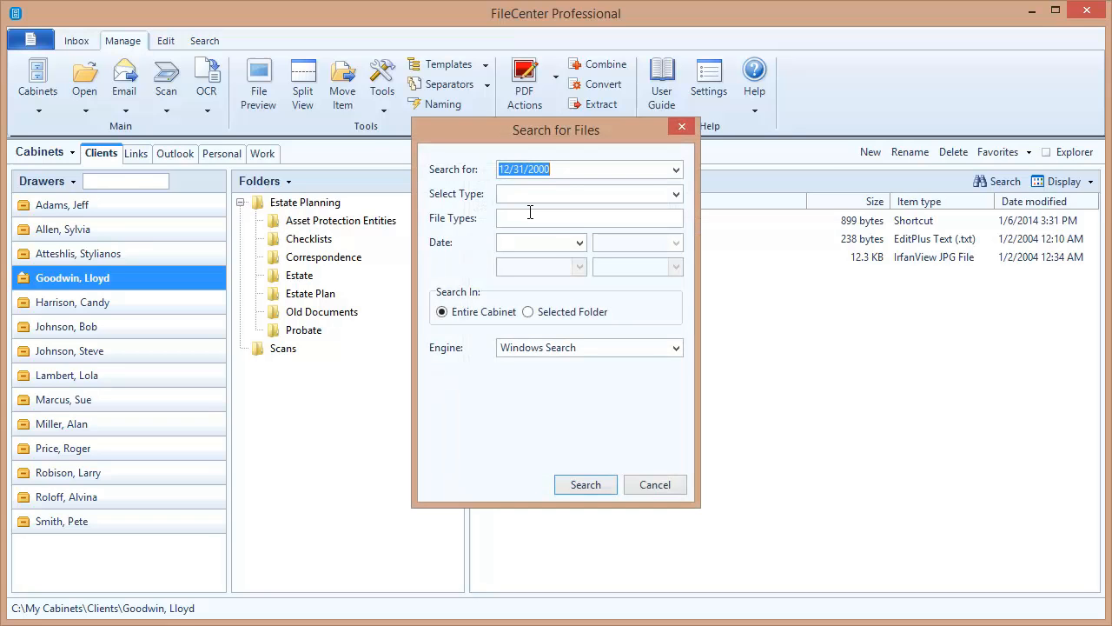
pyautogui.write('name:')
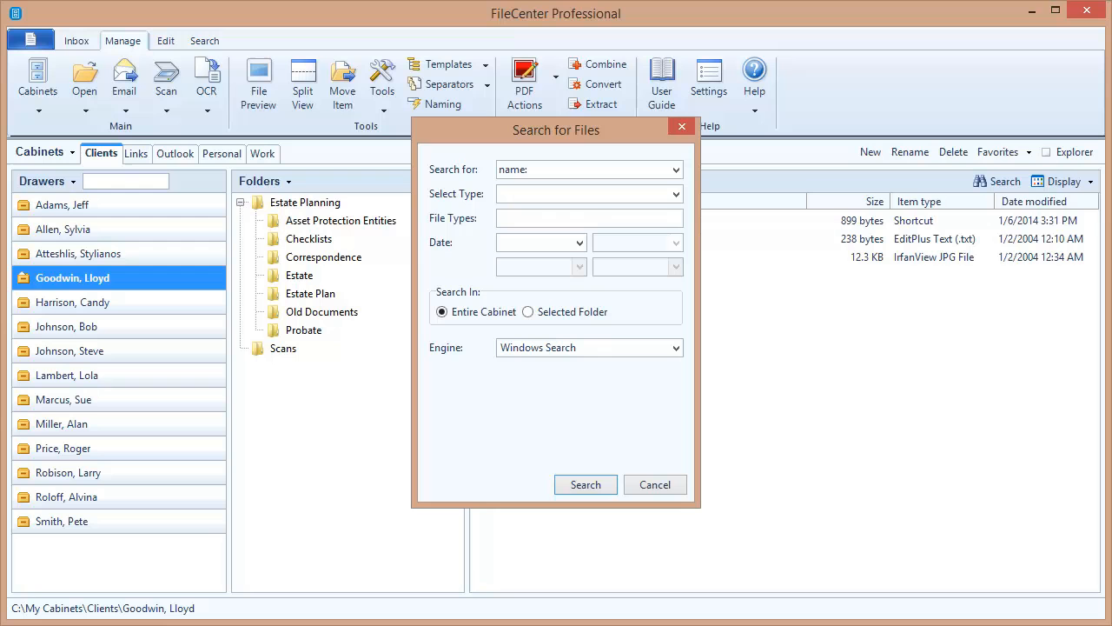
pyautogui.write('d')
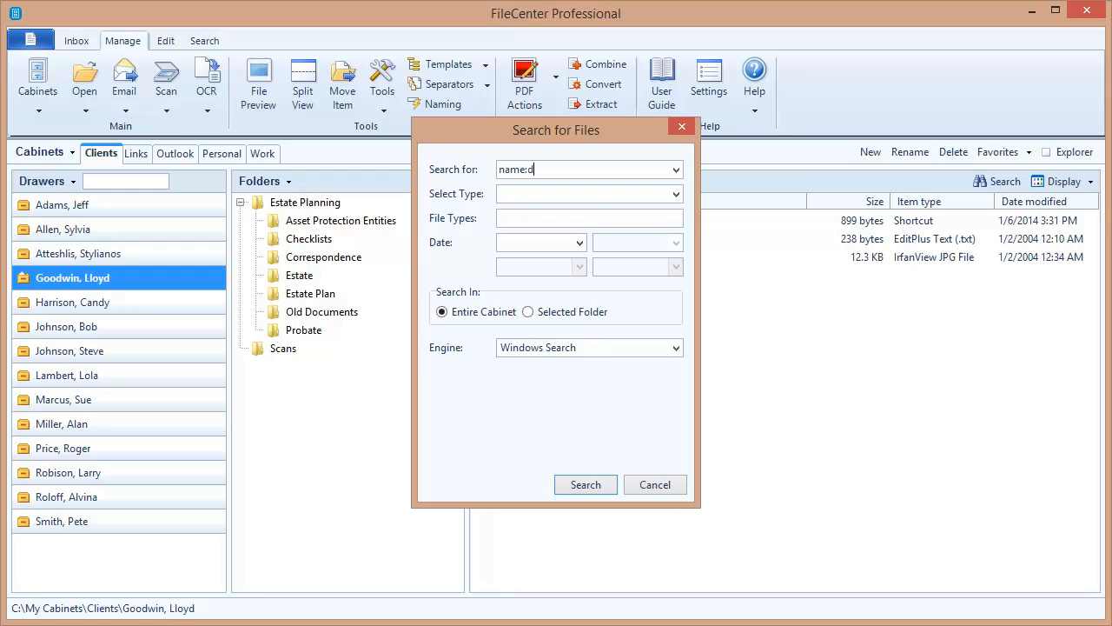
pyautogui.write('eed')
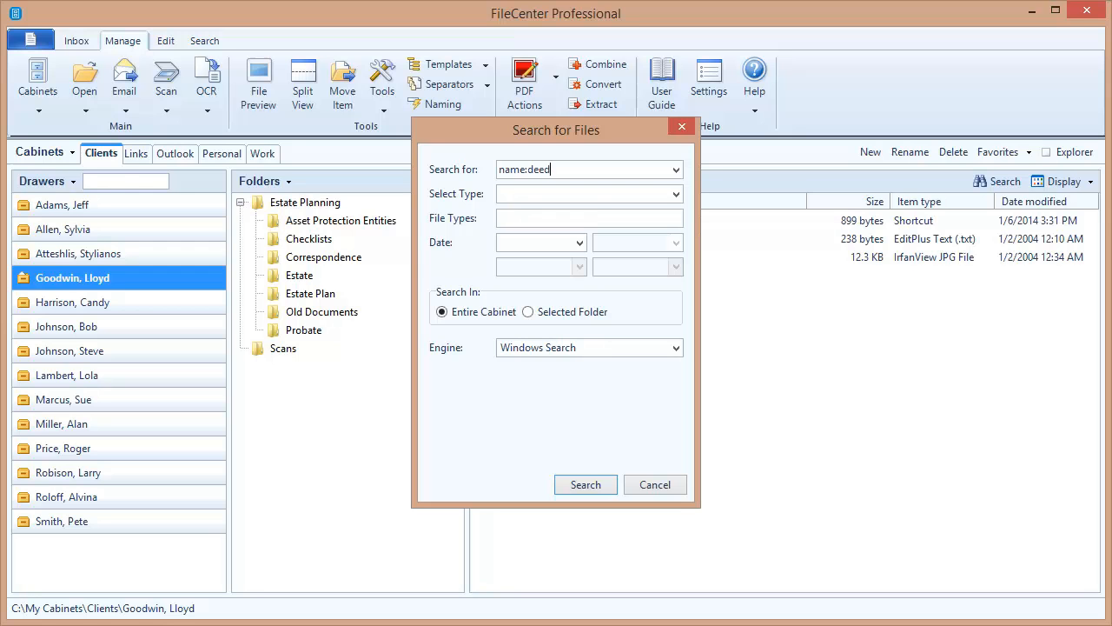
pyautogui.click(586, 484)
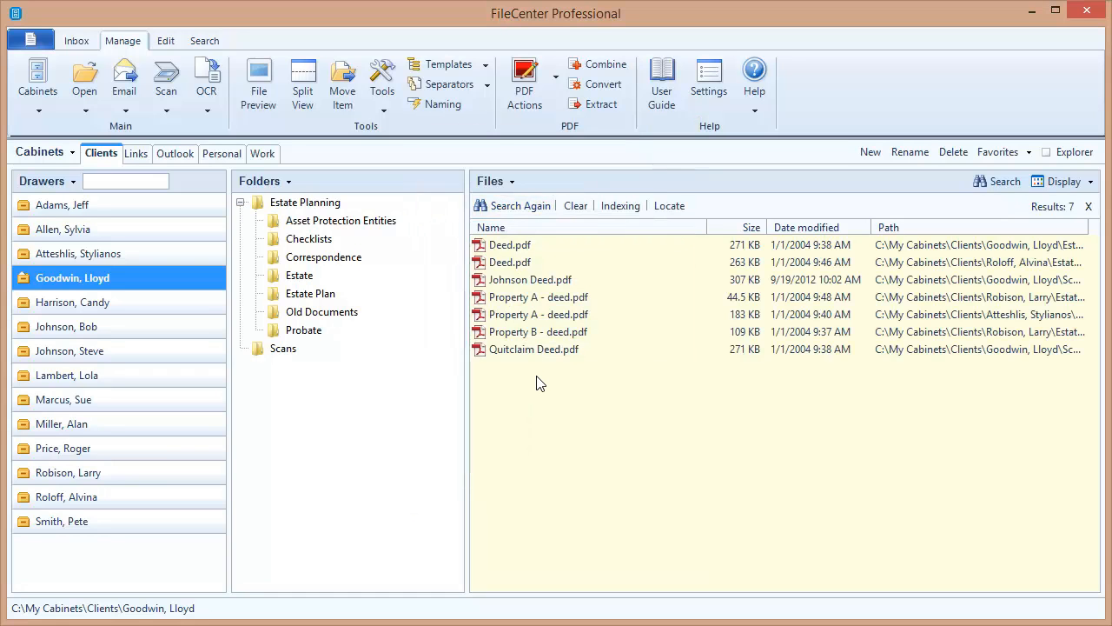
pyautogui.moveTo(540, 350)
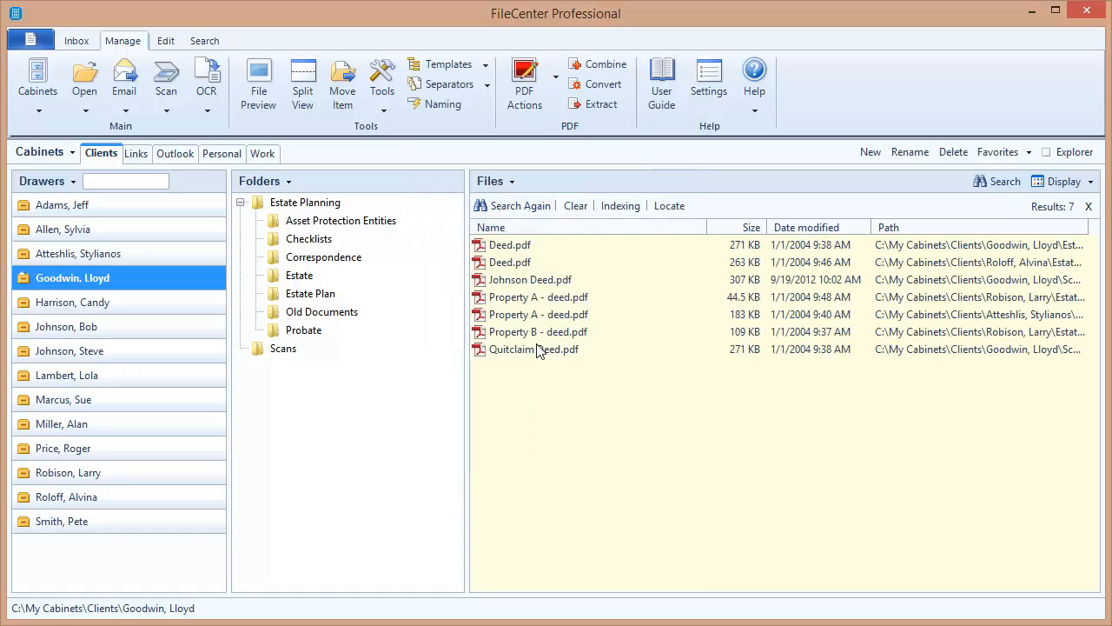
pyautogui.moveTo(548, 372)
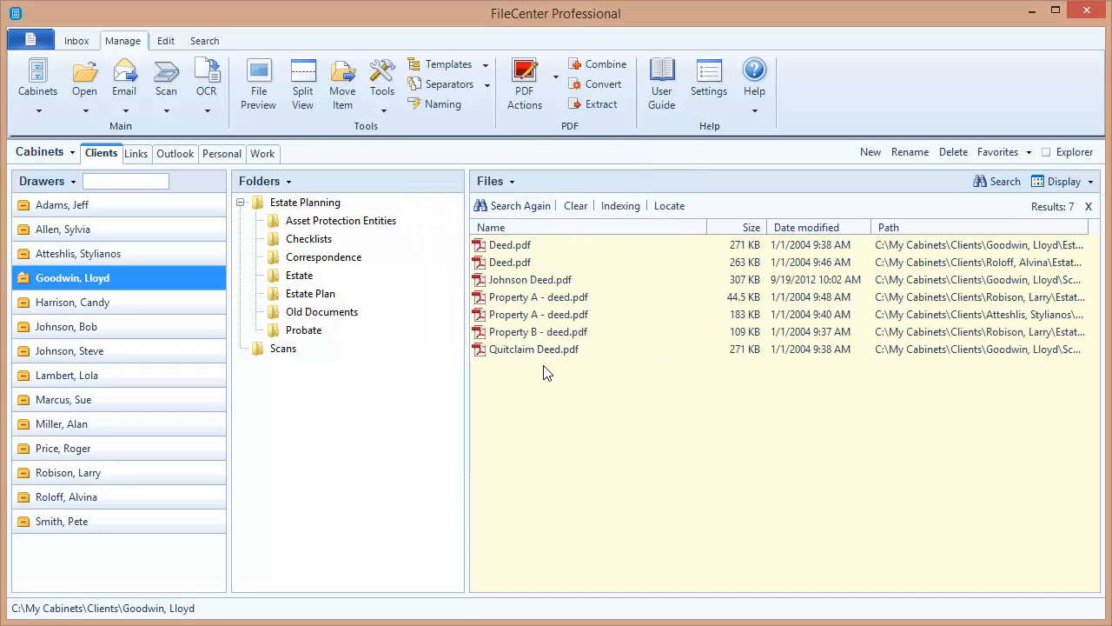
pyautogui.moveTo(664, 428)
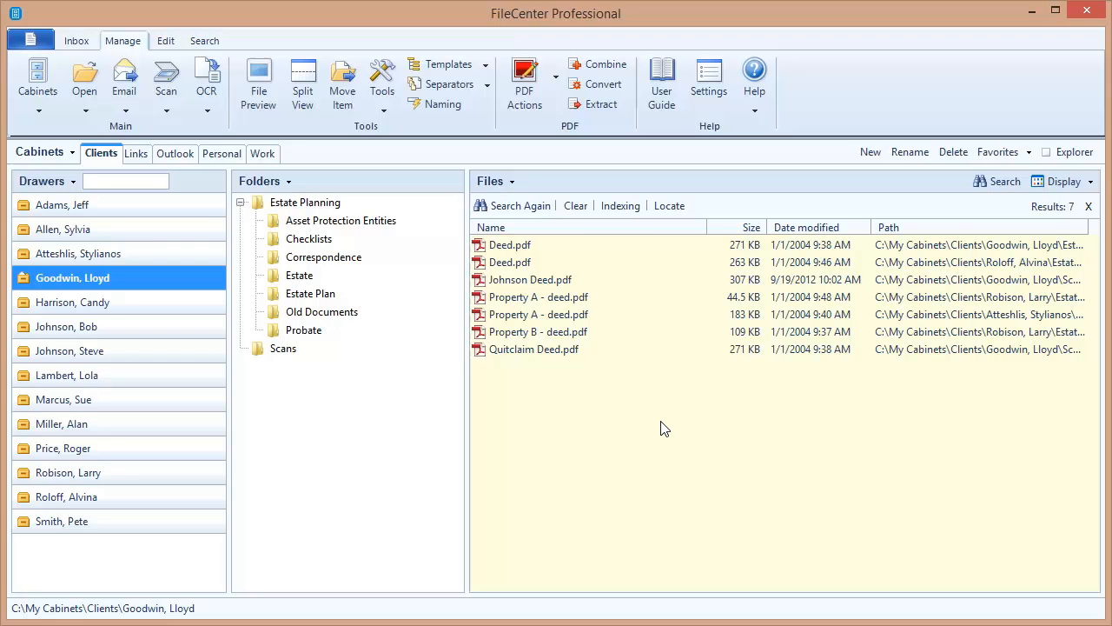
pyautogui.moveTo(521, 205)
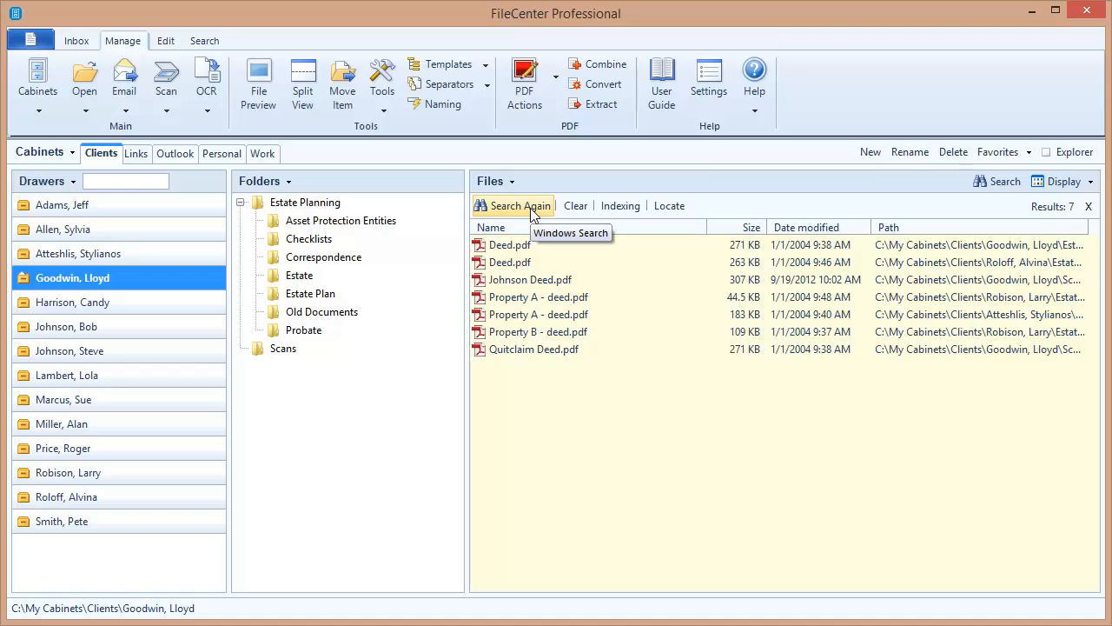
# Refine the query to name:"quitclaim deed", leaving only Quitclaim Deed.pdf
pyautogui.click(513, 205)
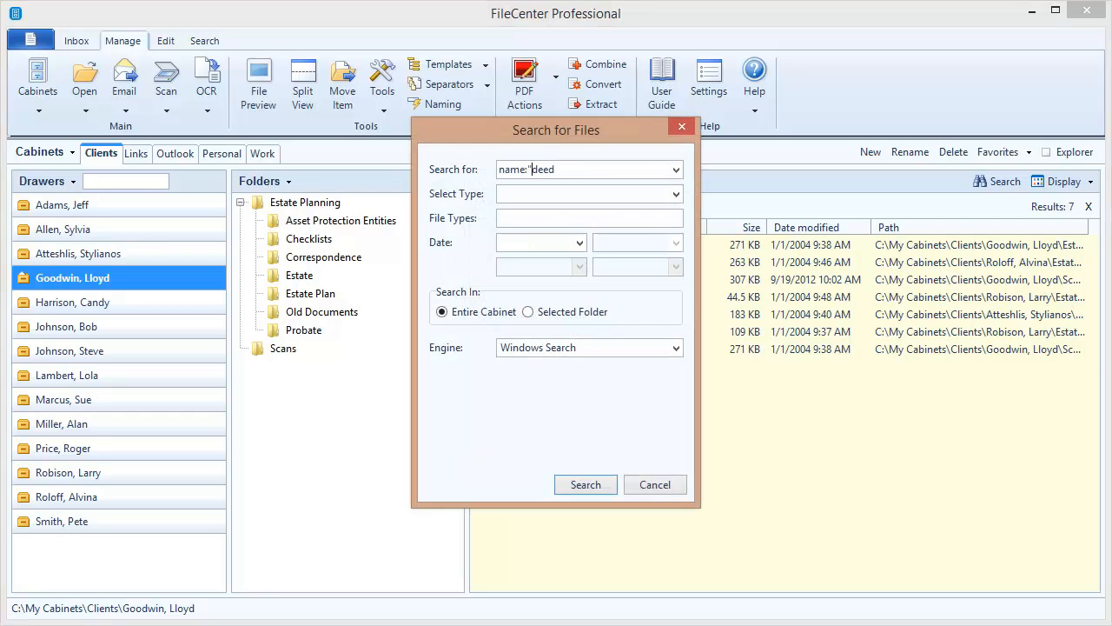
pyautogui.write('quitclaim')
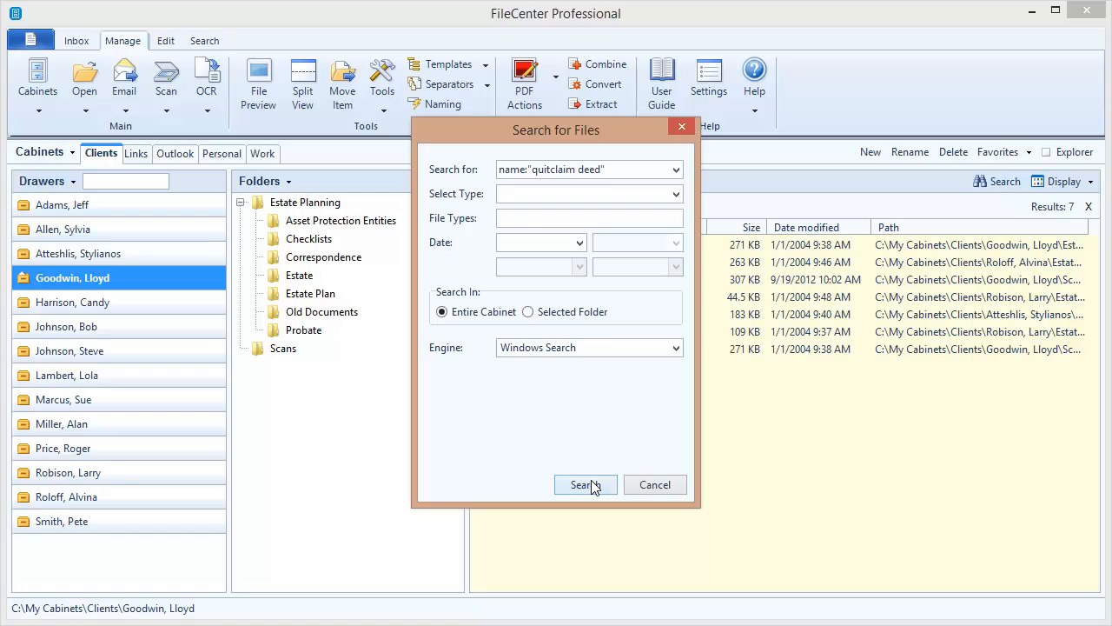
pyautogui.click(583, 483)
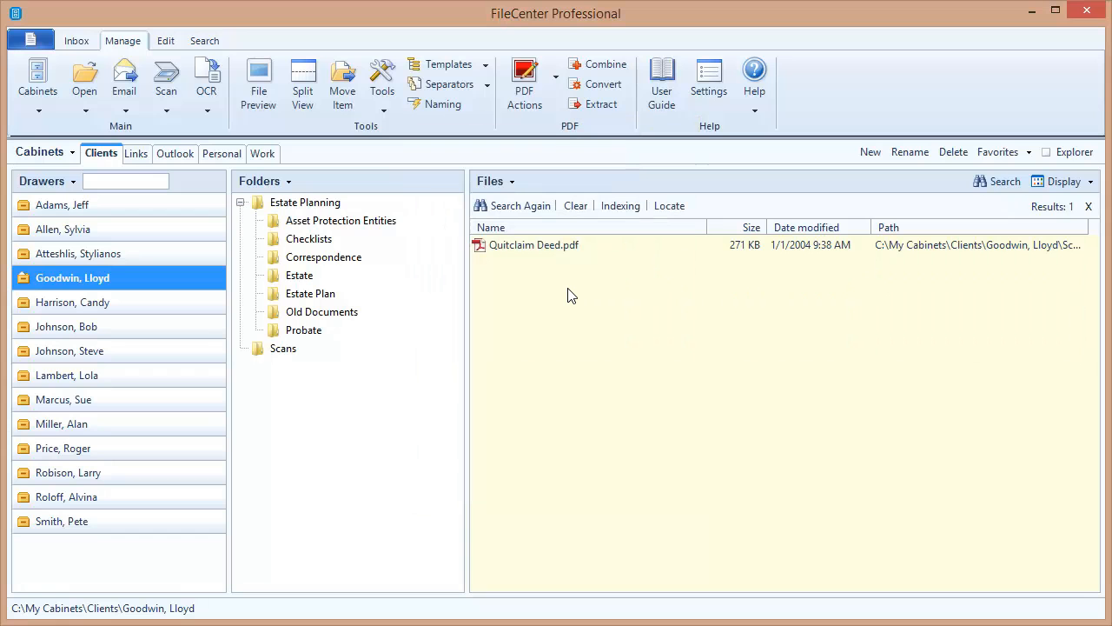
pyautogui.moveTo(619, 302)
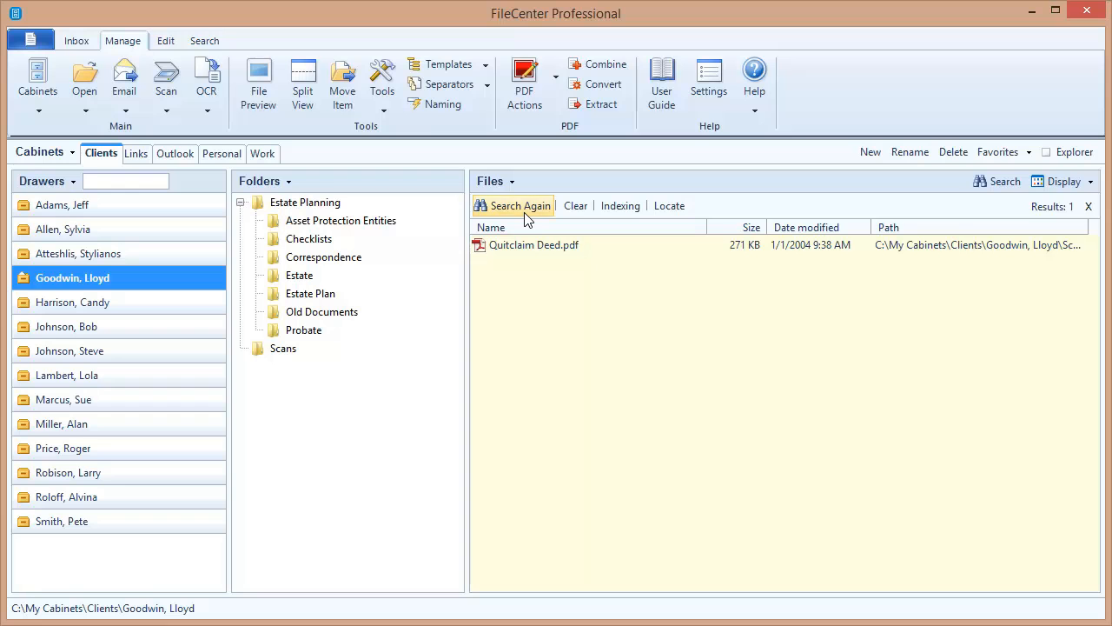
# Replace the query with name:will beneficiary, listing six will documents
pyautogui.click(512, 205)
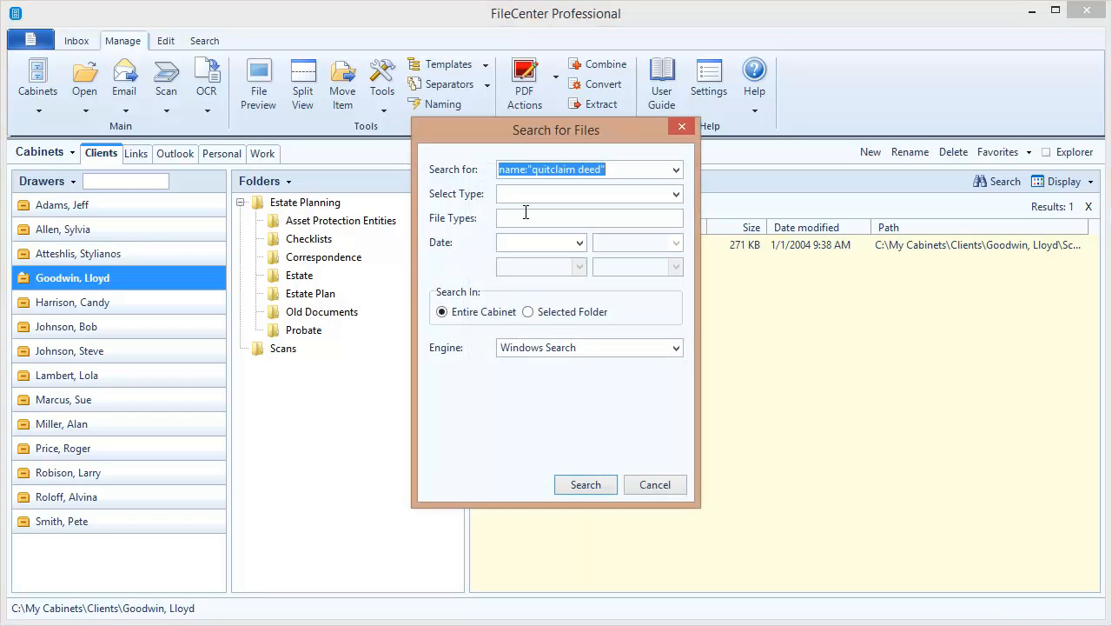
pyautogui.write('name:will beneficiary')
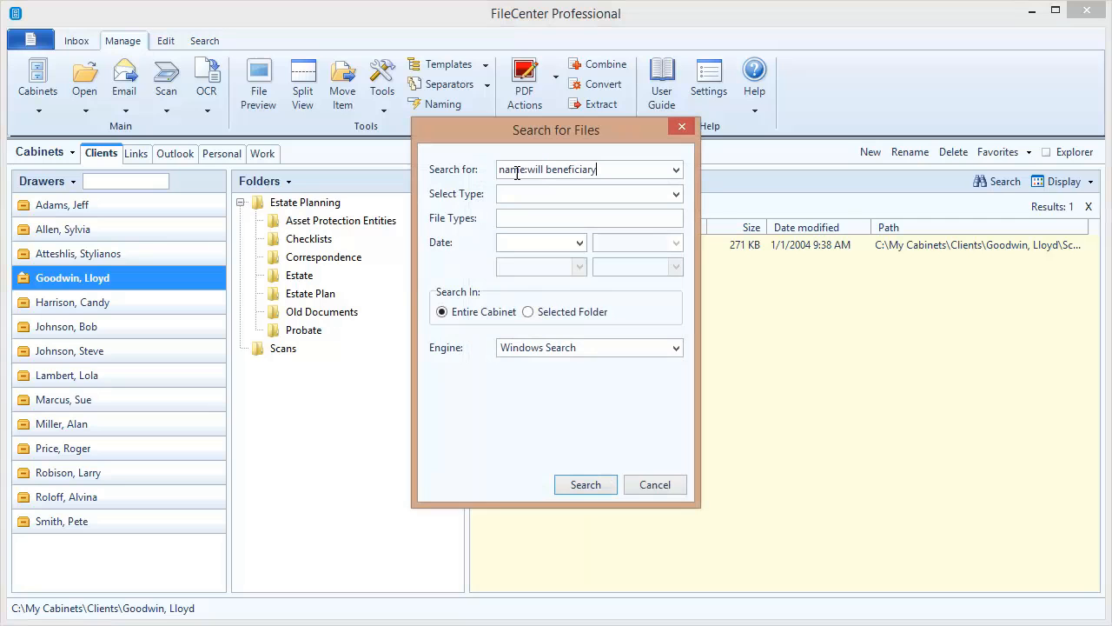
pyautogui.moveTo(539, 169)
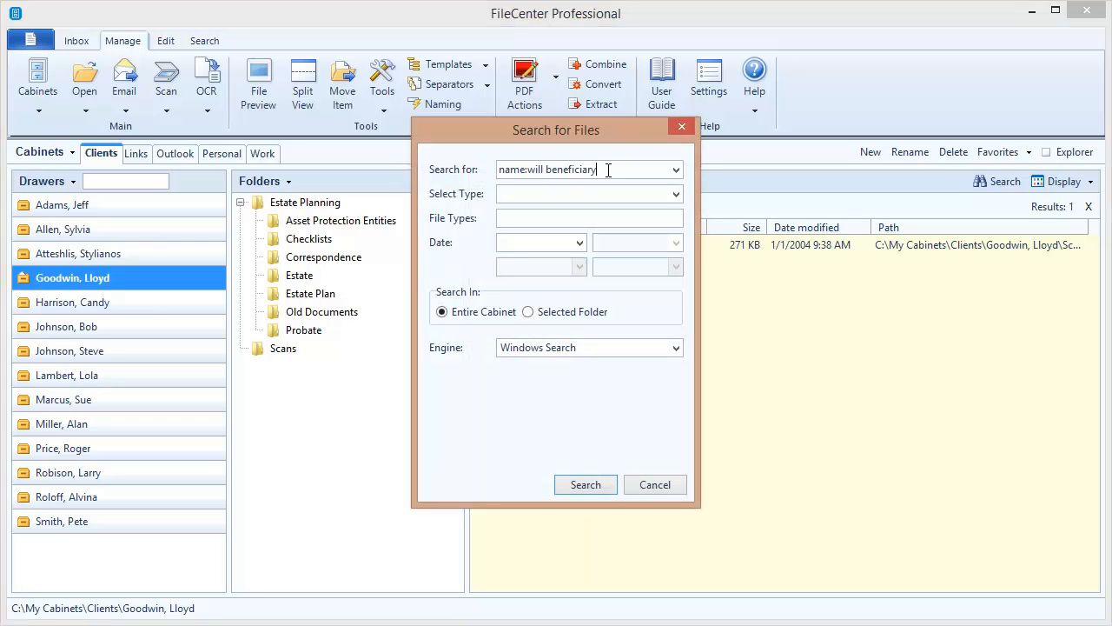
pyautogui.click(586, 483)
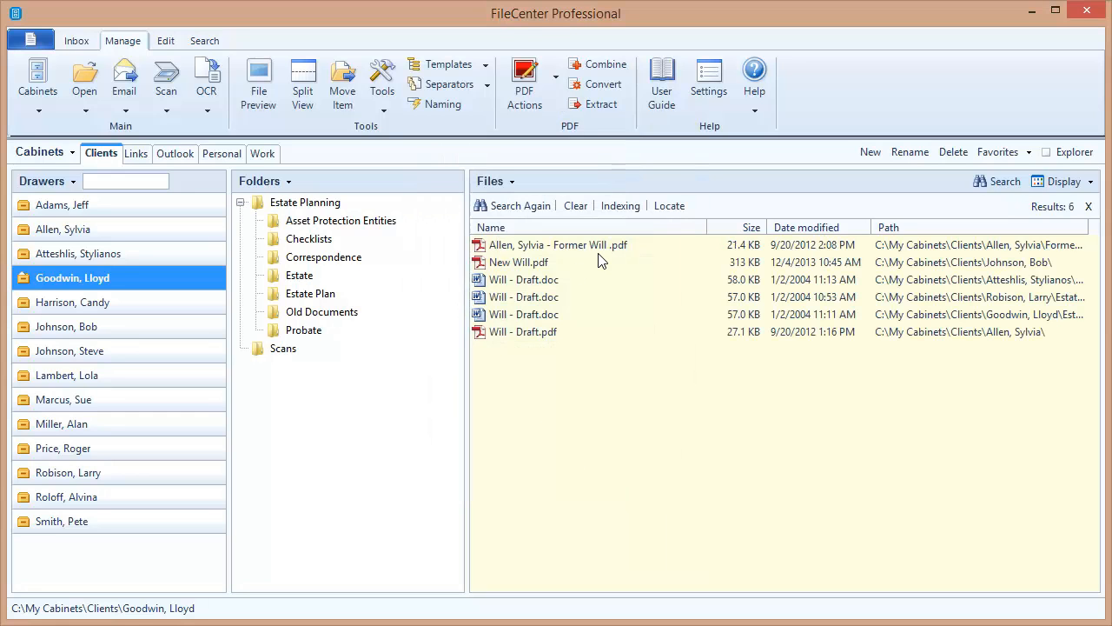
pyautogui.moveTo(603, 401)
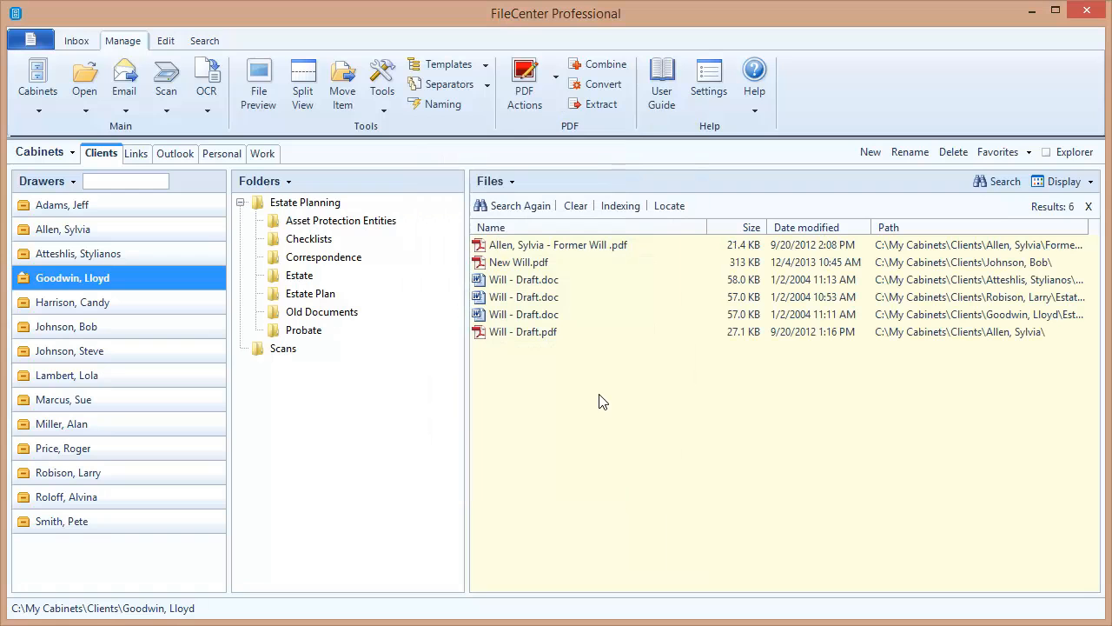
pyautogui.moveTo(639, 364)
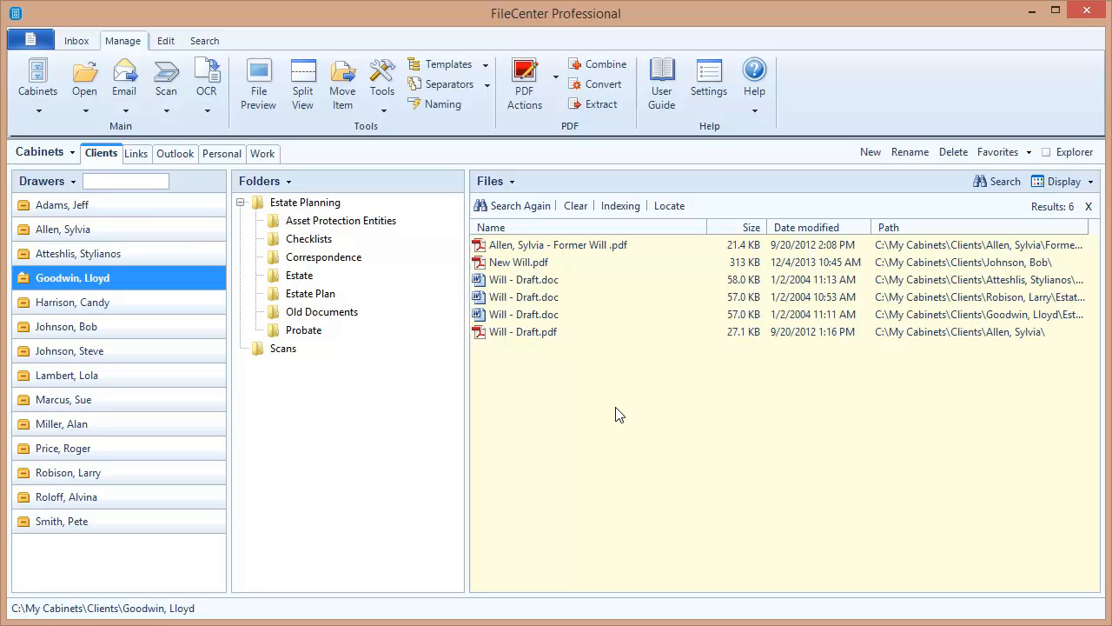
pyautogui.moveTo(535, 240)
pyautogui.write('path:')
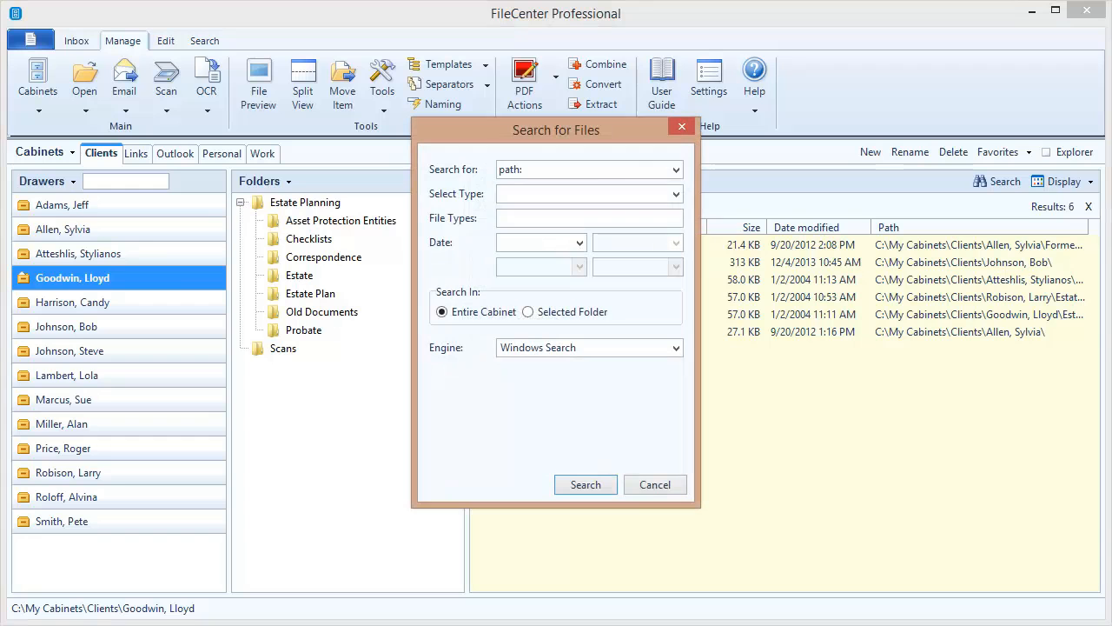
# Search the entire cabinet for path:"johnson", listing the Johnson client files
pyautogui.write('johnson')
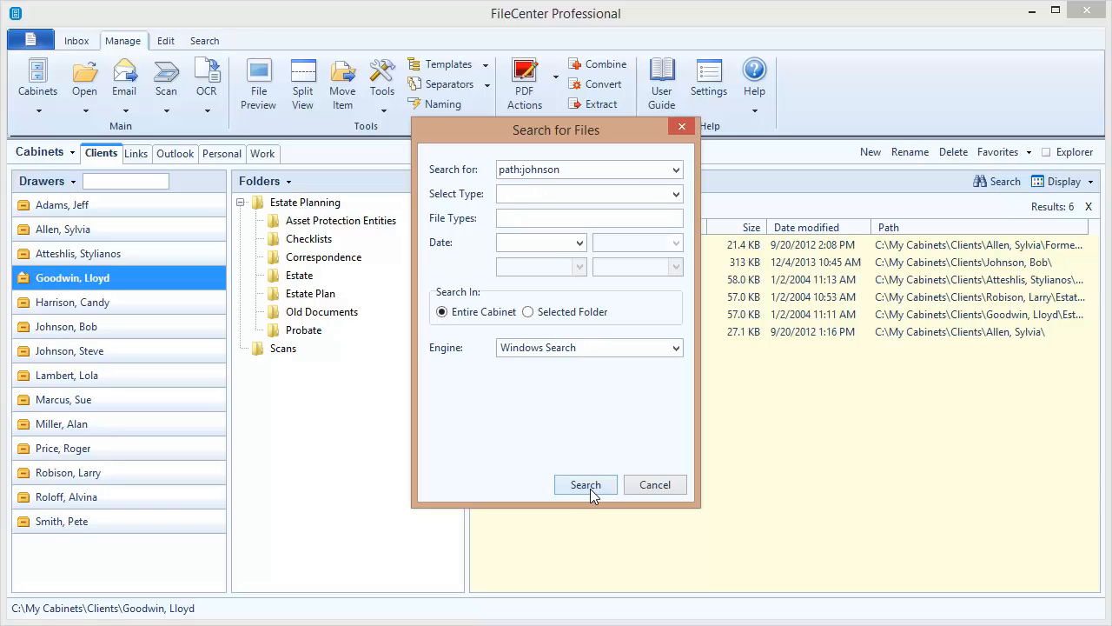
pyautogui.click(584, 483)
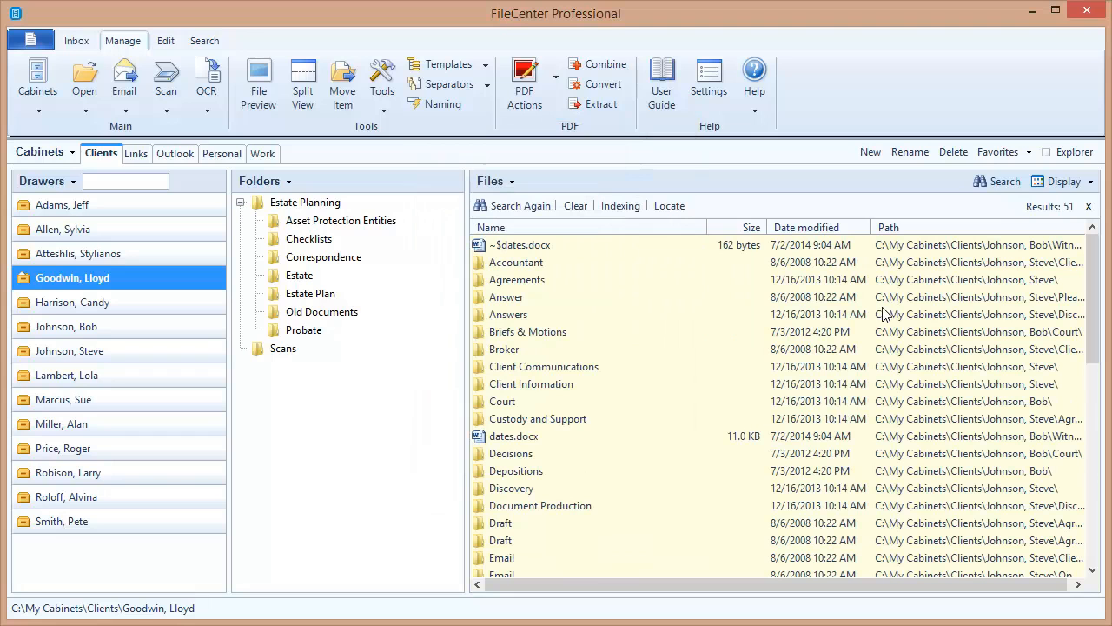
pyautogui.moveTo(953, 254)
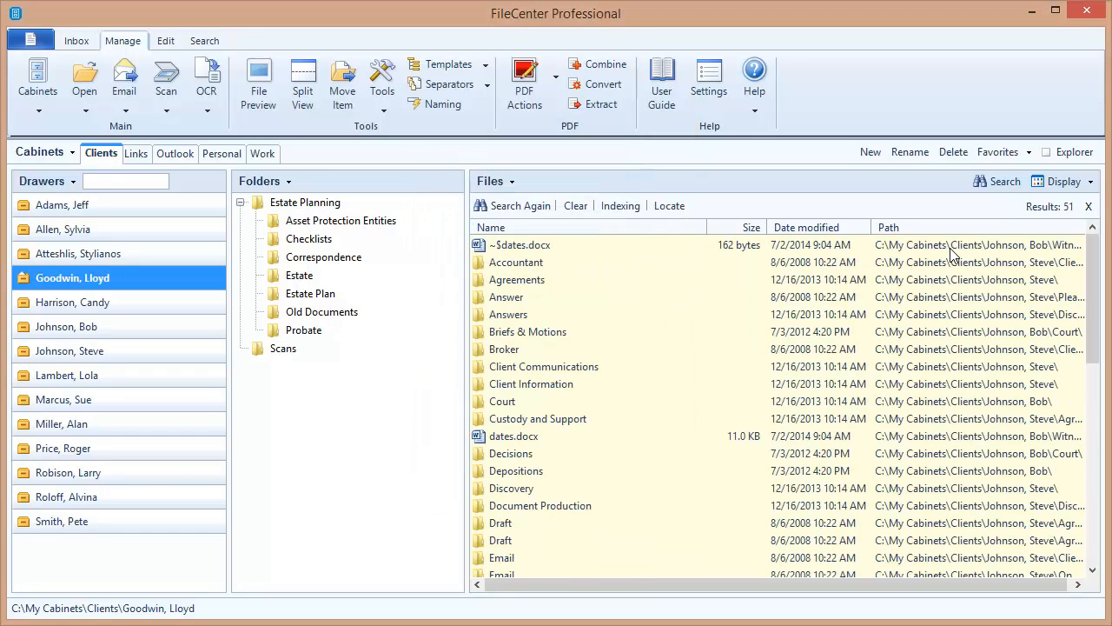
pyautogui.moveTo(501, 500)
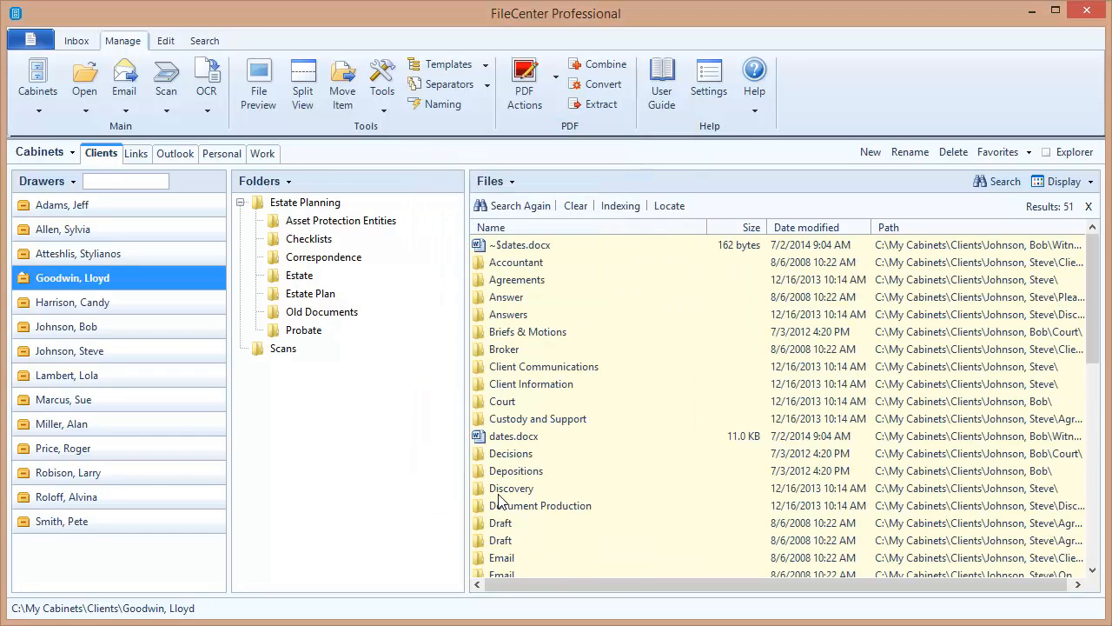
pyautogui.moveTo(532, 348)
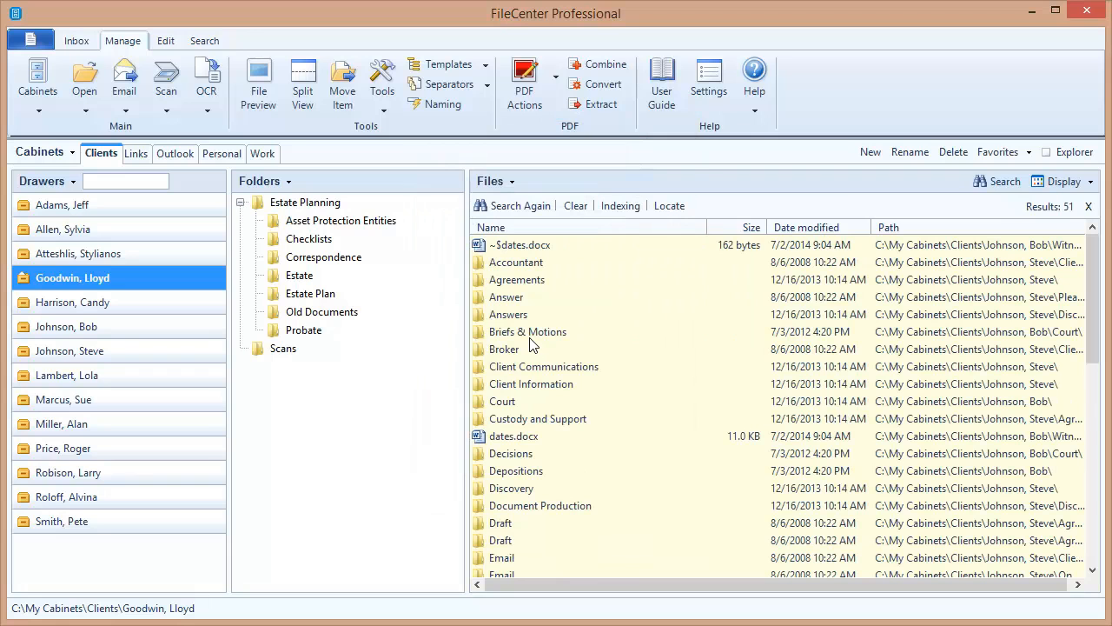
pyautogui.moveTo(1015, 252)
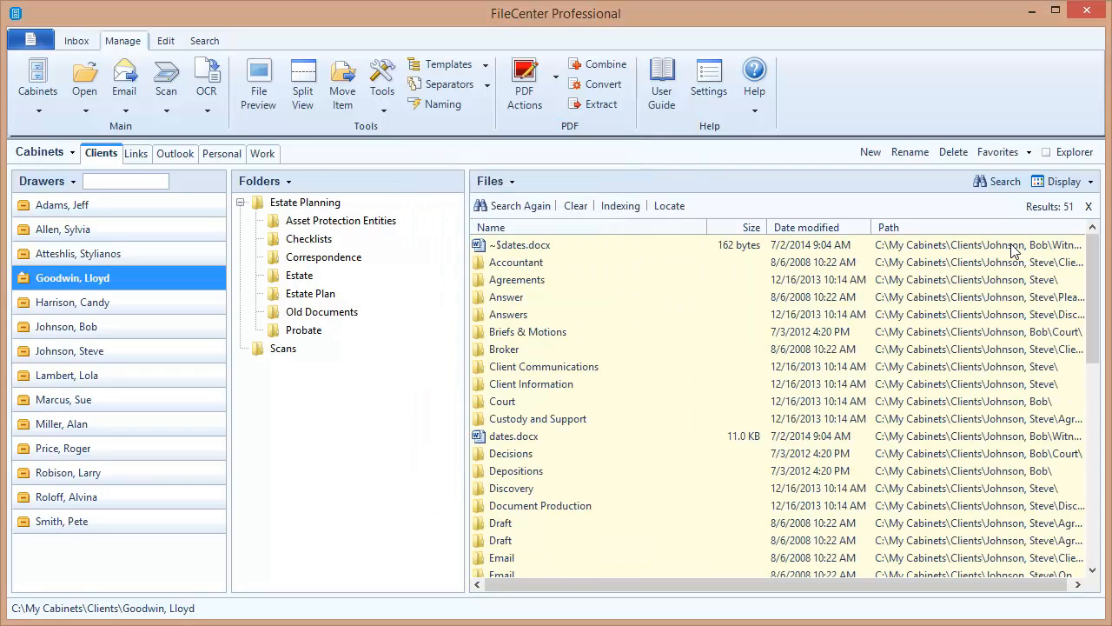
pyautogui.moveTo(970, 247)
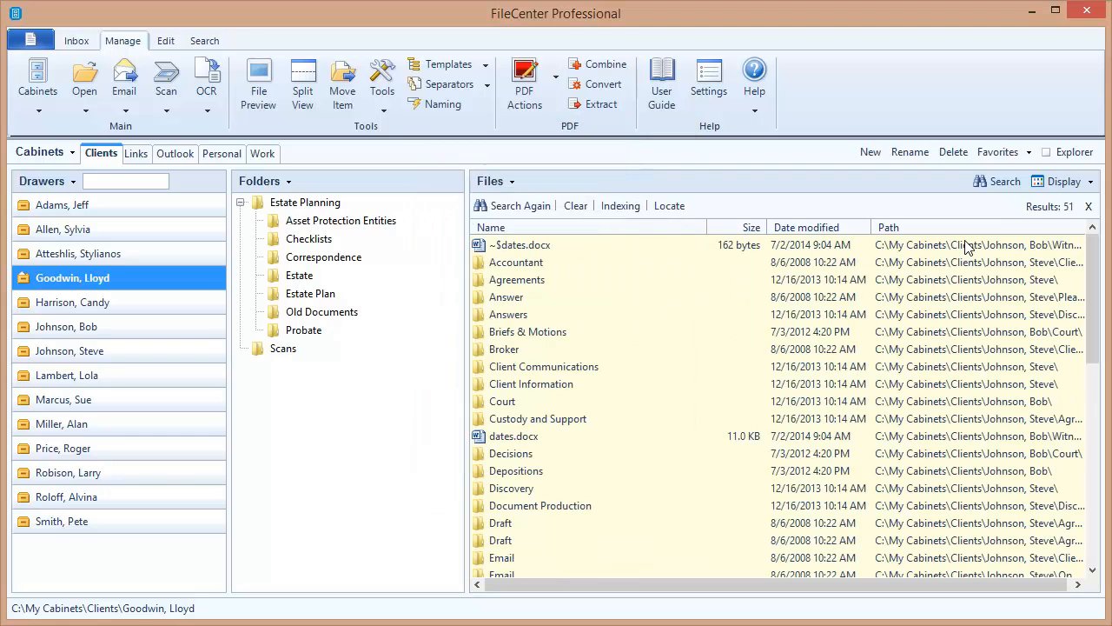
pyautogui.moveTo(1008, 288)
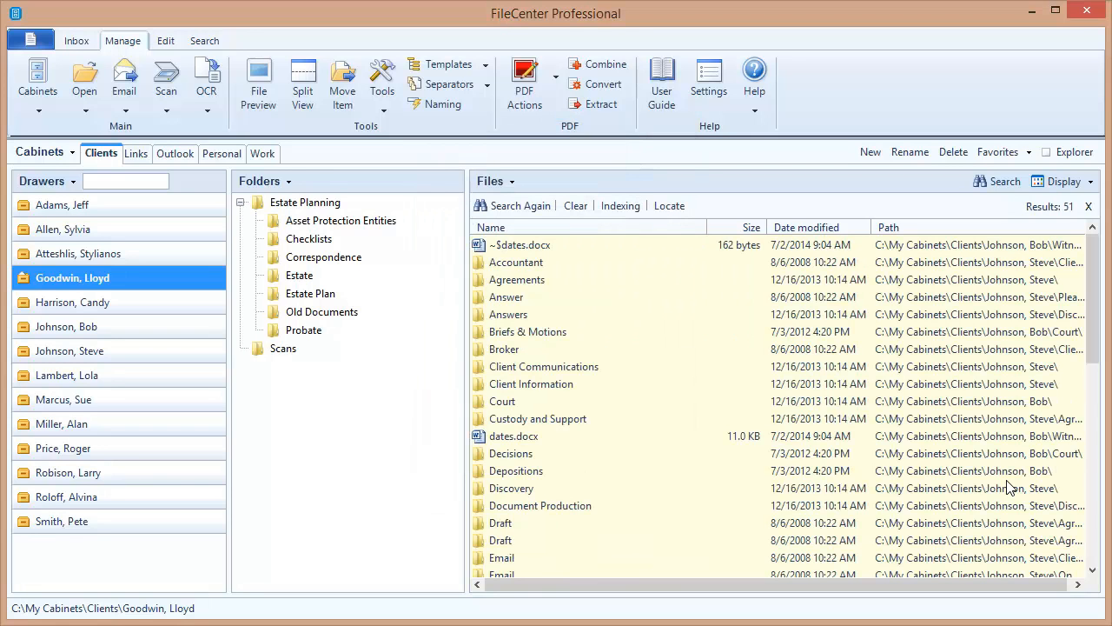
pyautogui.moveTo(645, 363)
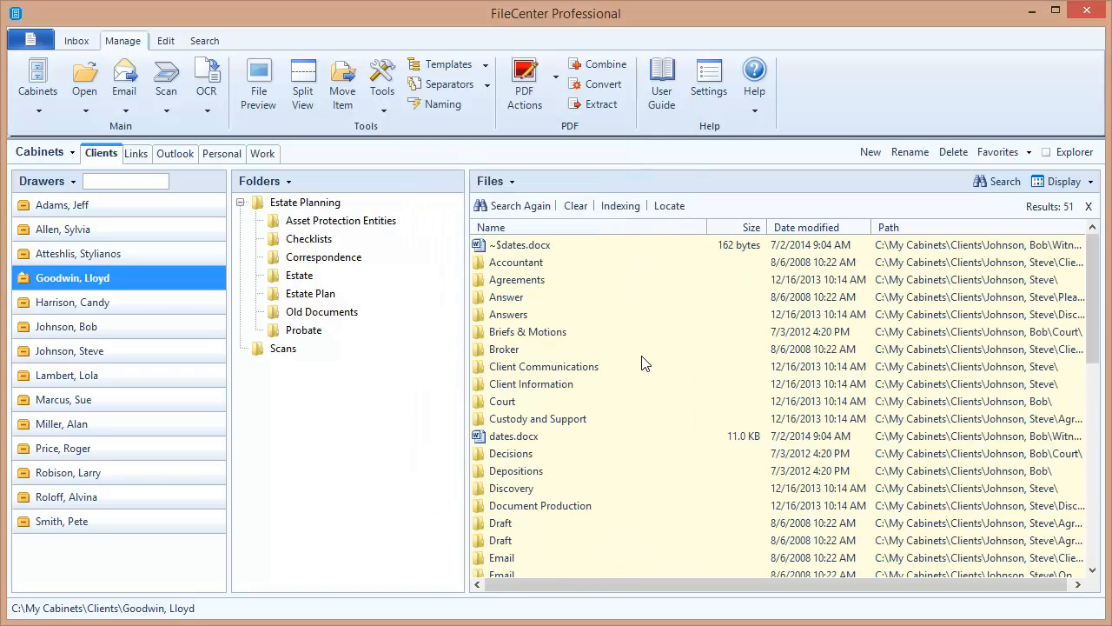
pyautogui.moveTo(688, 381)
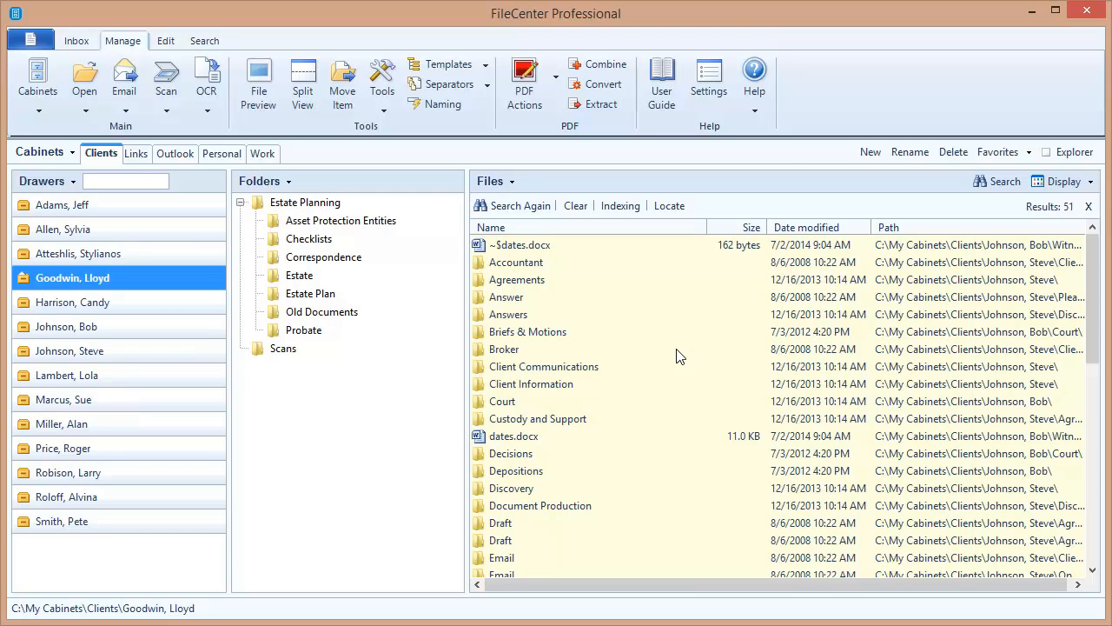
pyautogui.moveTo(1026, 477)
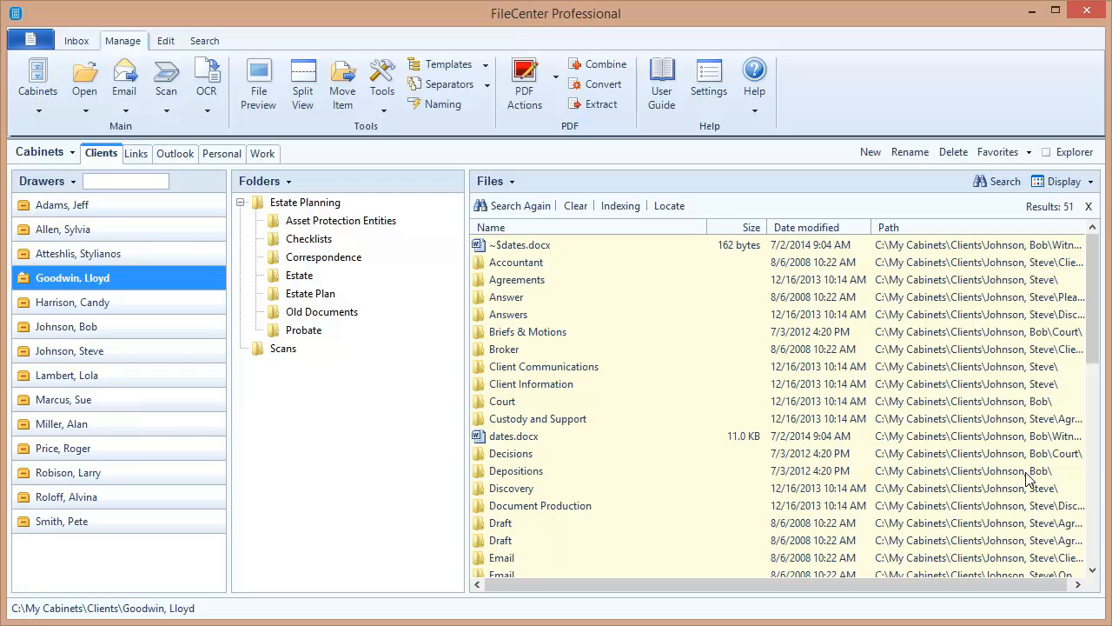
pyautogui.moveTo(685, 348)
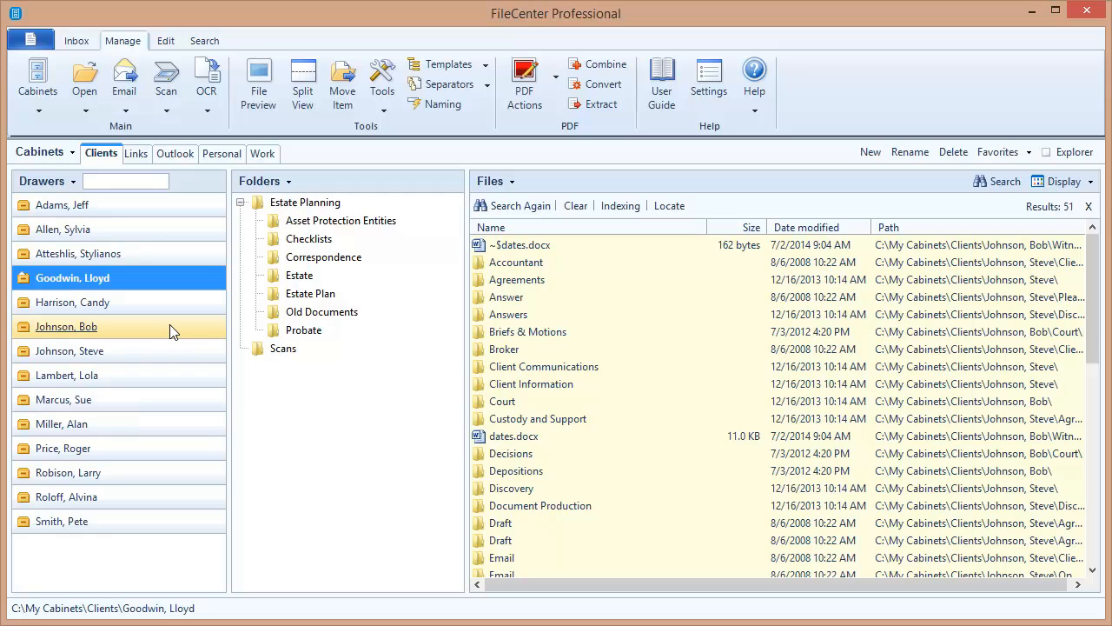
pyautogui.moveTo(582, 382)
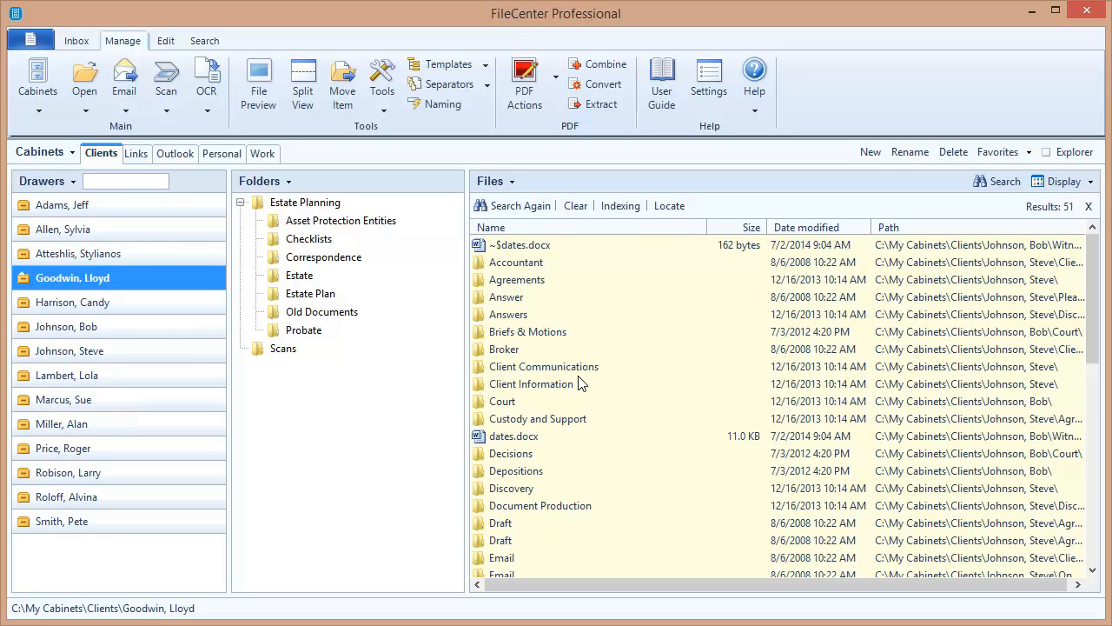
pyautogui.moveTo(605, 303)
pyautogui.write('path:"johnson')
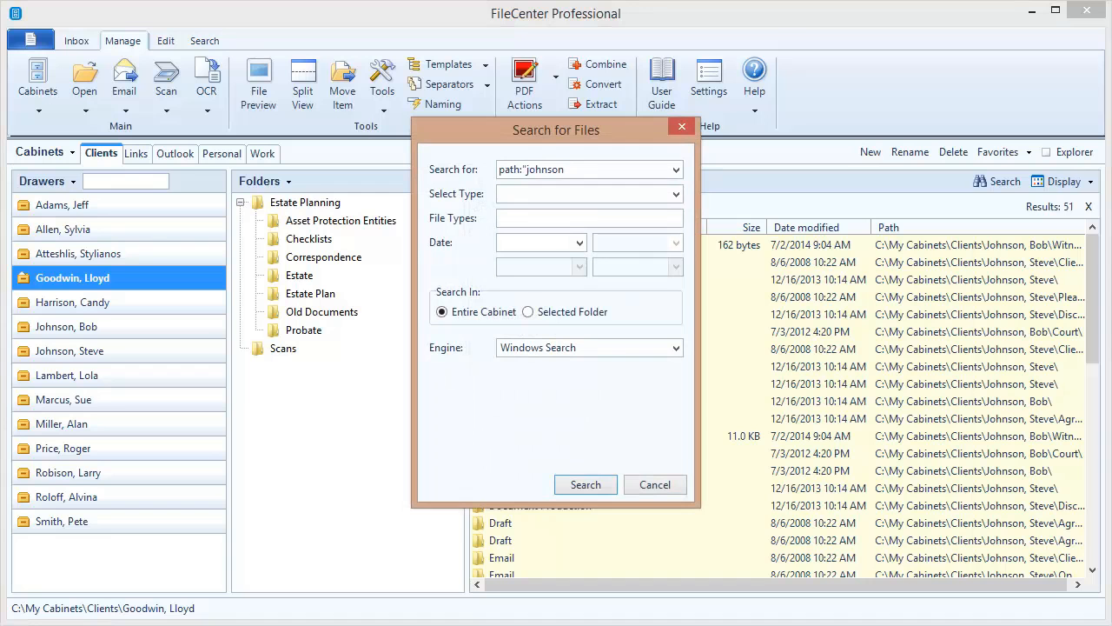
pyautogui.write(', bob"')
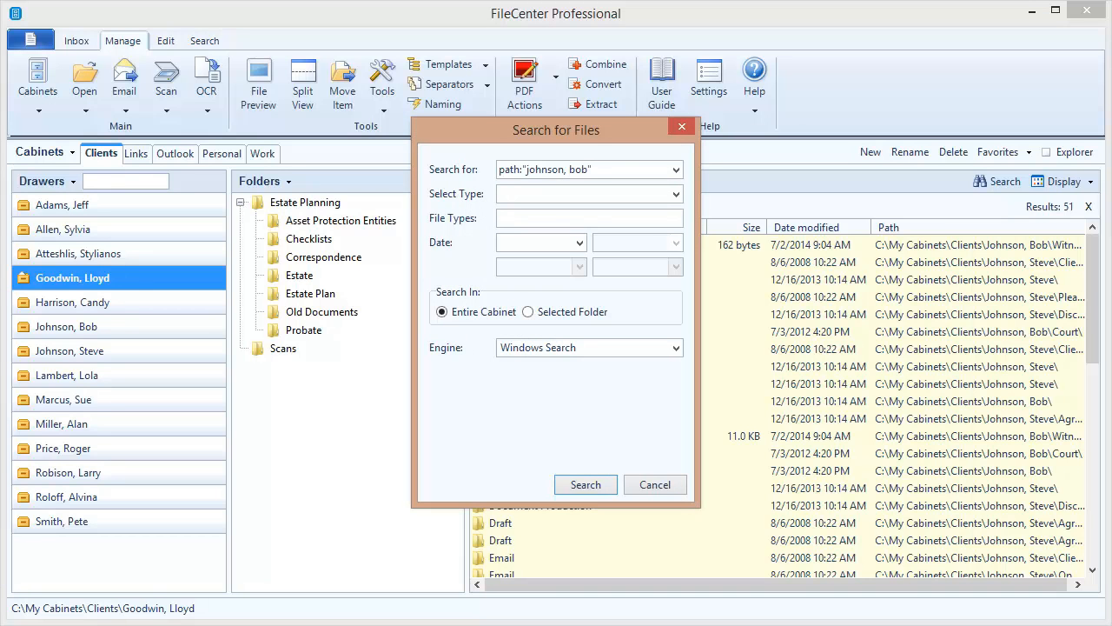
pyautogui.click(586, 483)
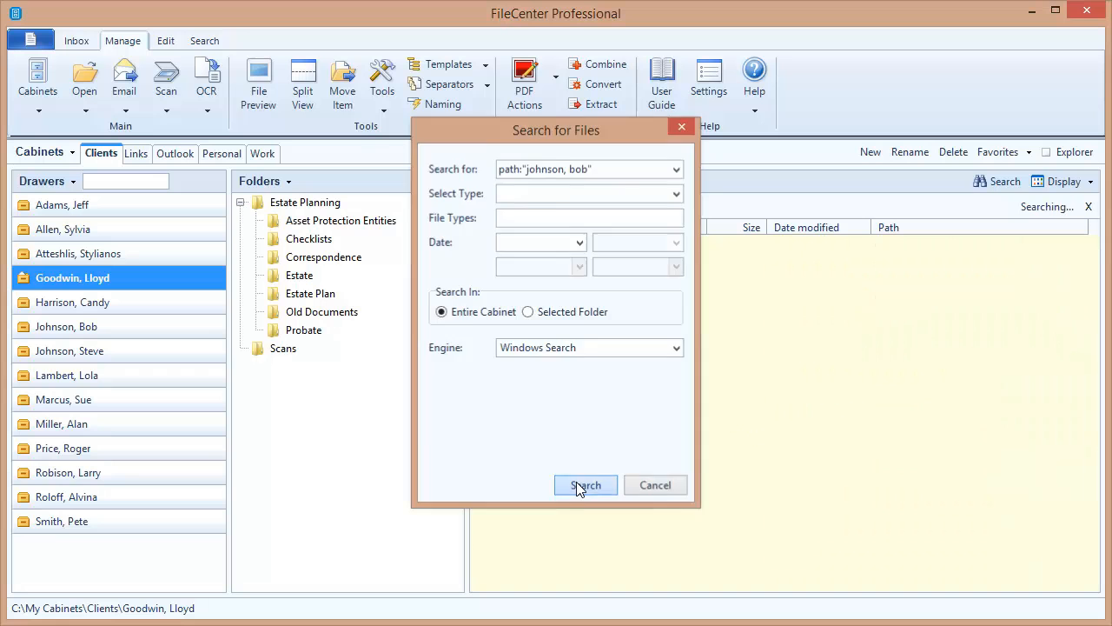
pyautogui.click(585, 485)
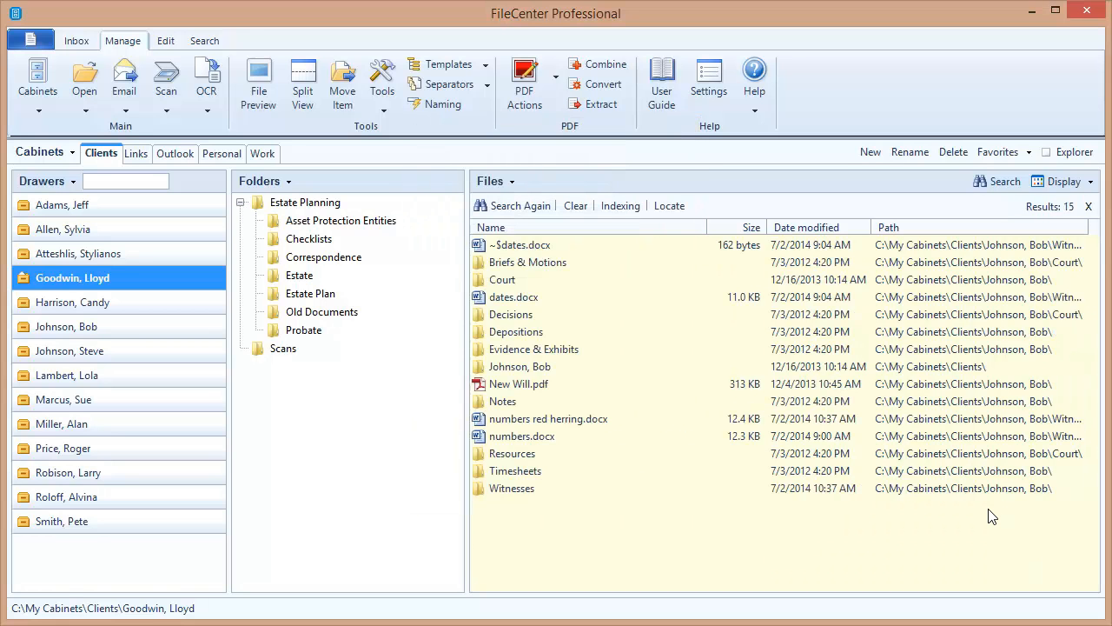
pyautogui.moveTo(680, 530)
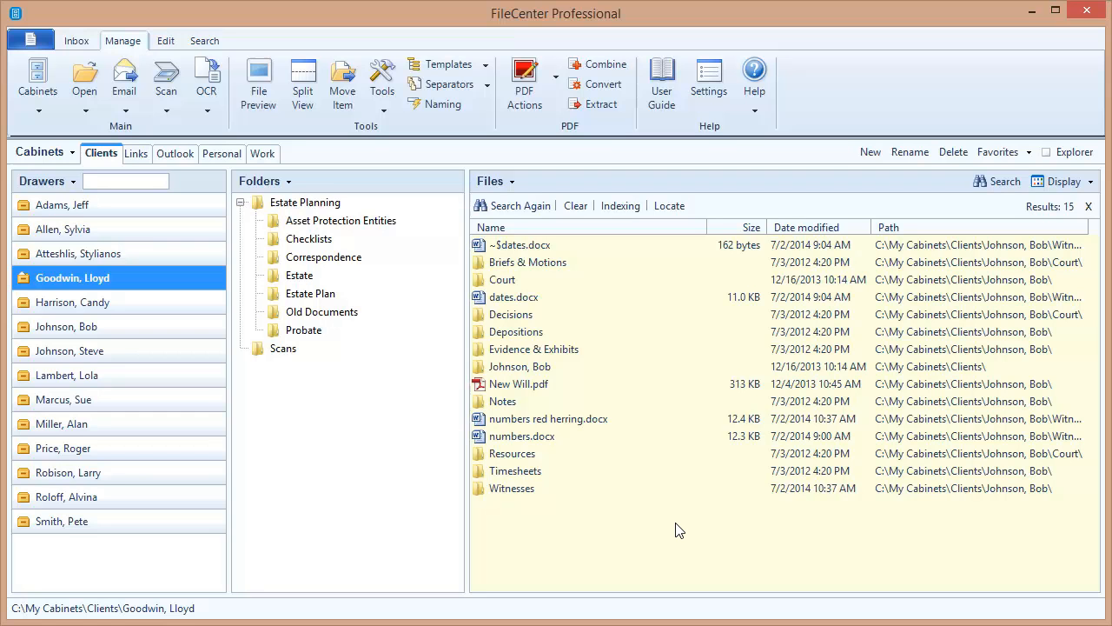
pyautogui.moveTo(111, 278)
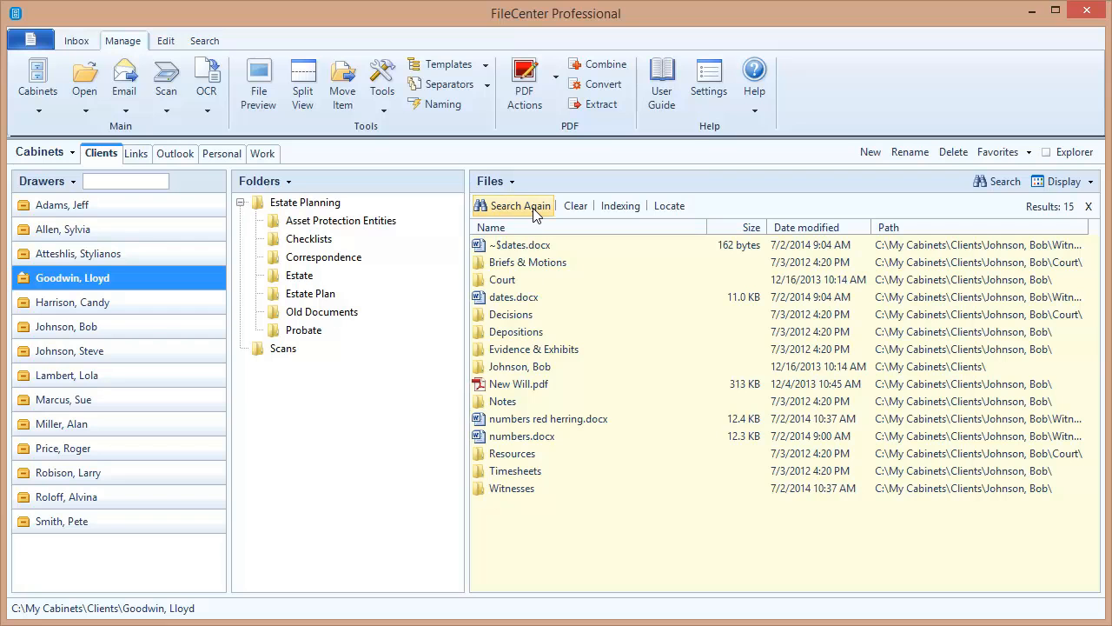
# Append OR path:goodwin to the query, listing fifty items from both clients' drawers
pyautogui.click(518, 205)
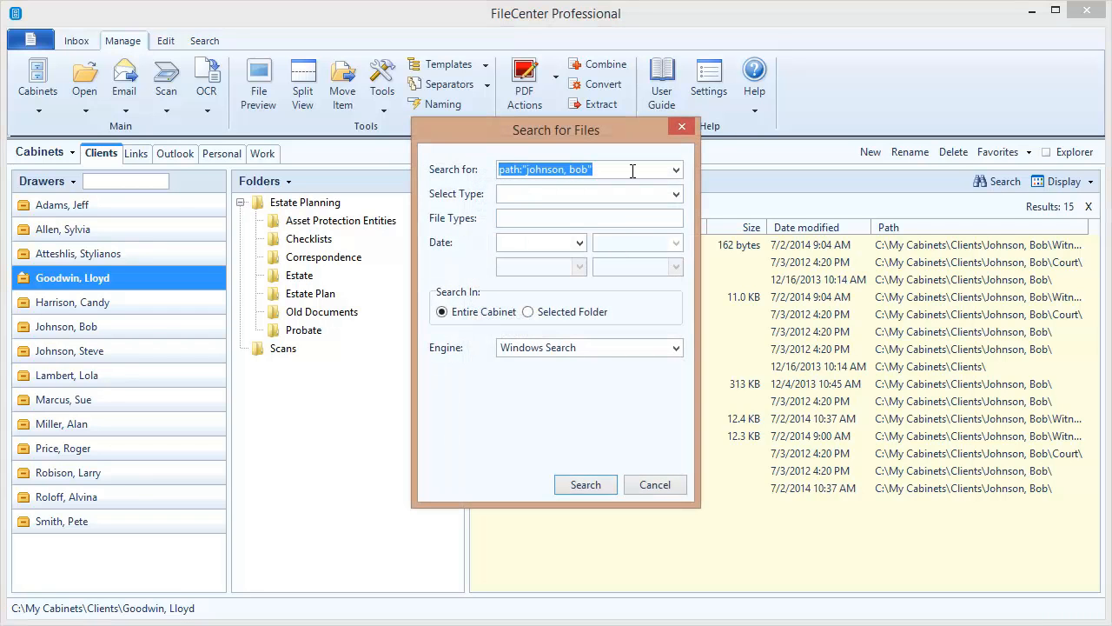
pyautogui.click(589, 170)
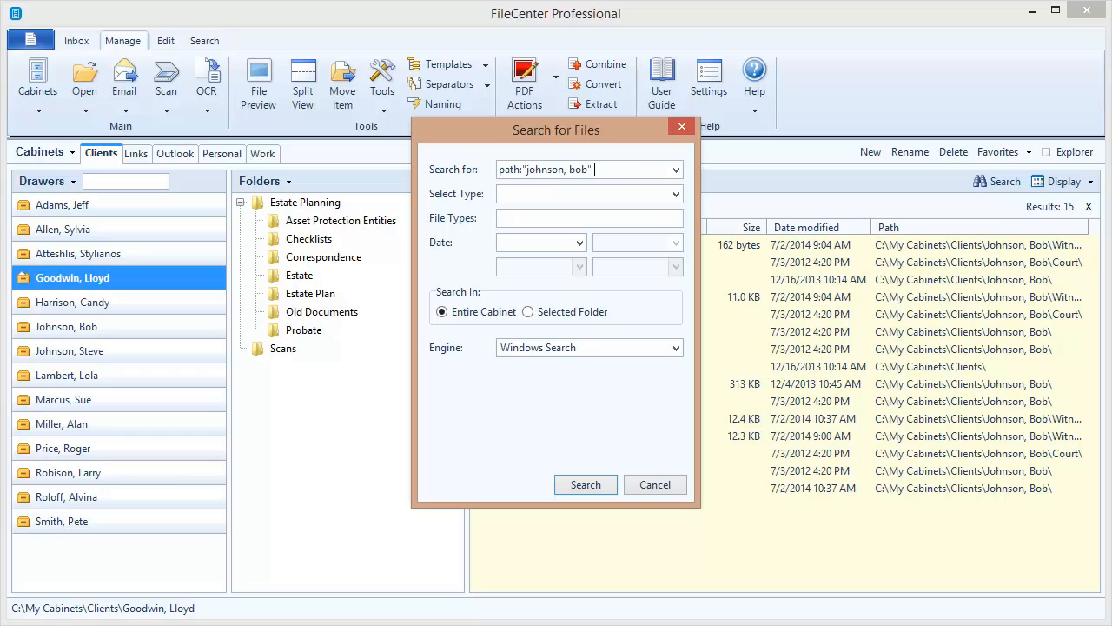
pyautogui.write('OR path:goodw')
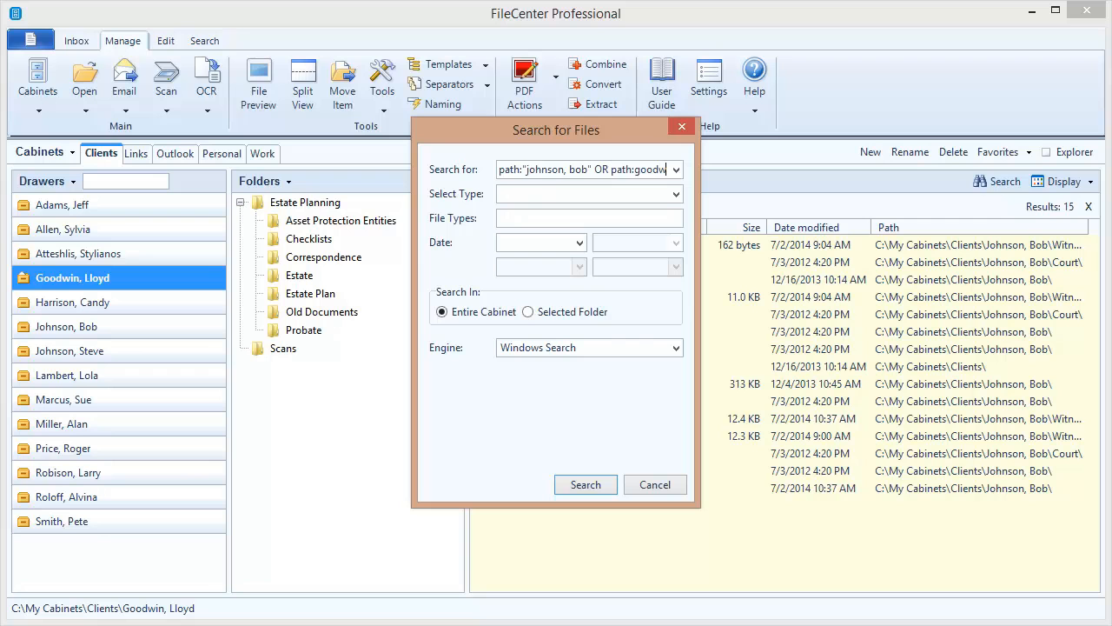
pyautogui.click(585, 484)
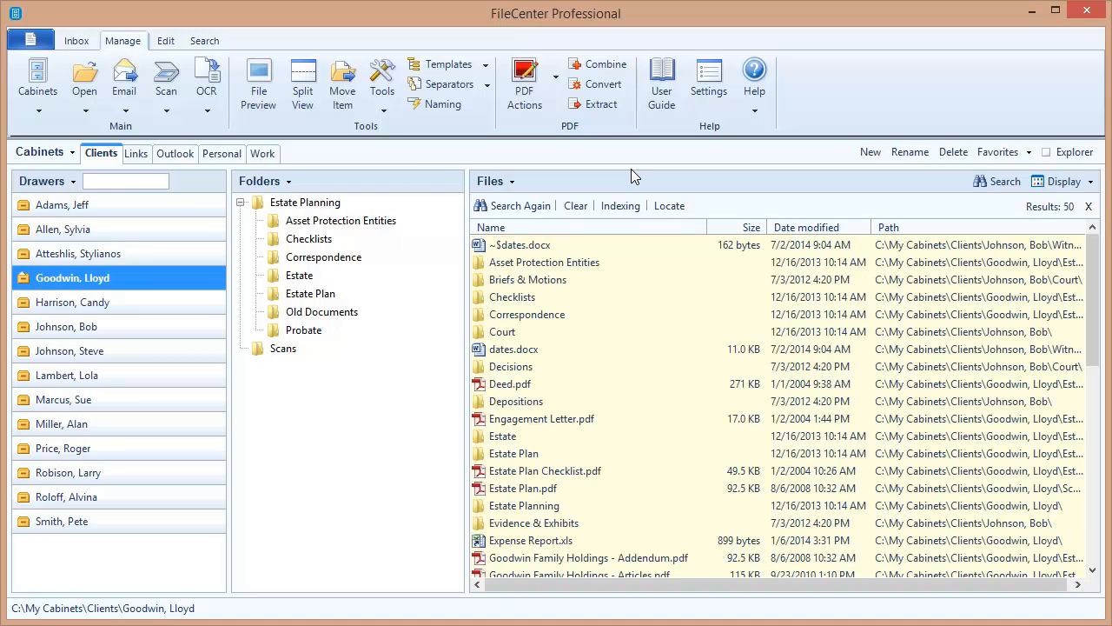
pyautogui.moveTo(969, 42)
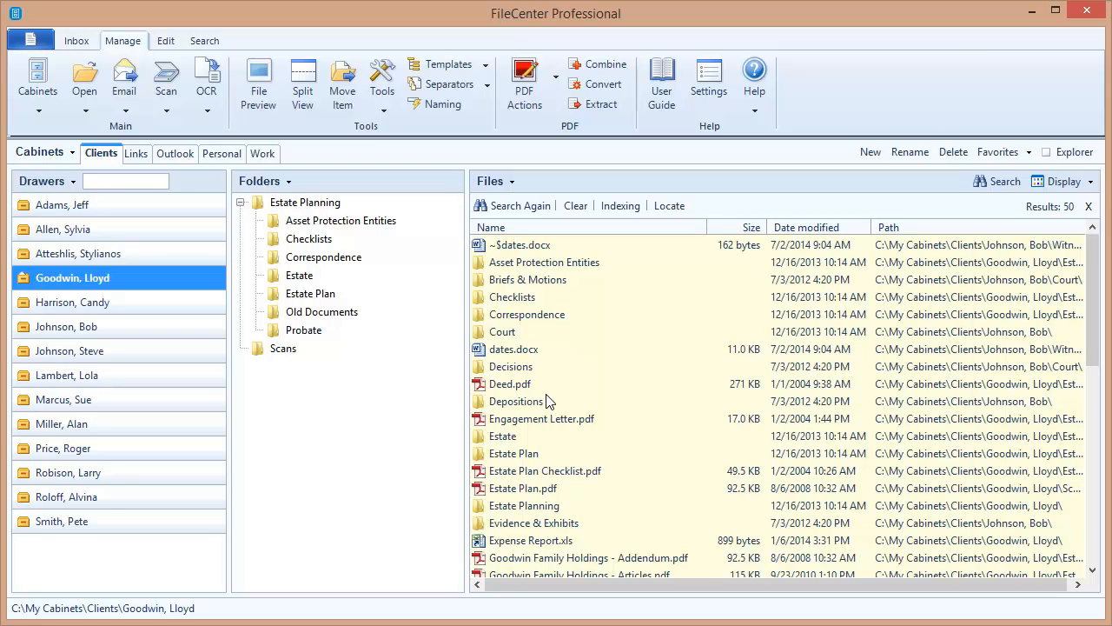
pyautogui.click(63, 449)
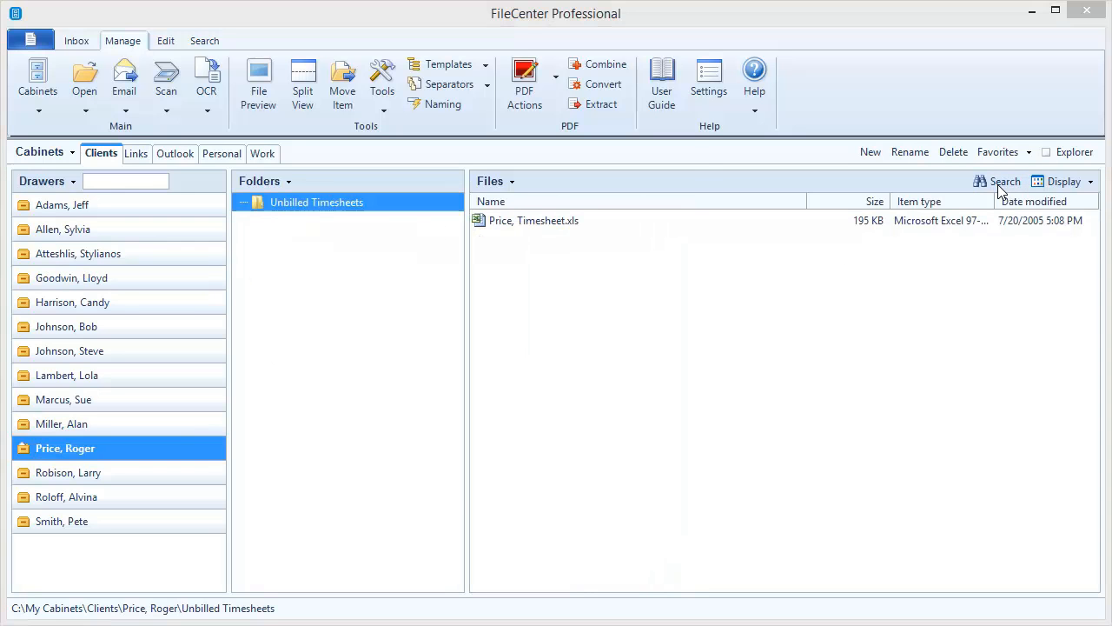
pyautogui.click(1005, 181)
pyautogui.write('path:"unbilled timesheets"')
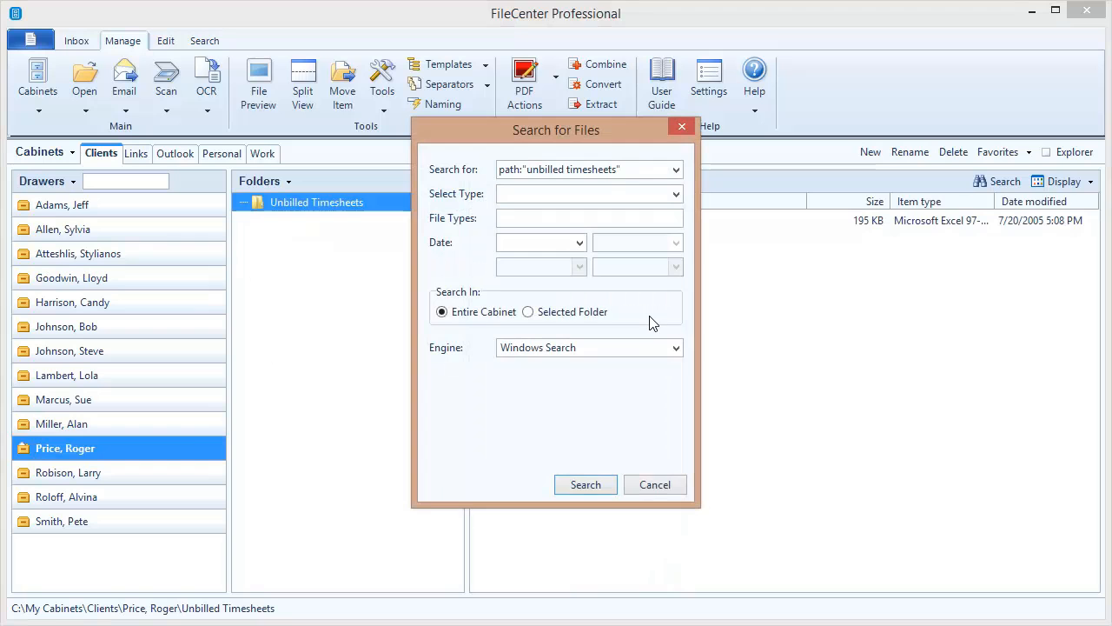
pyautogui.click(584, 483)
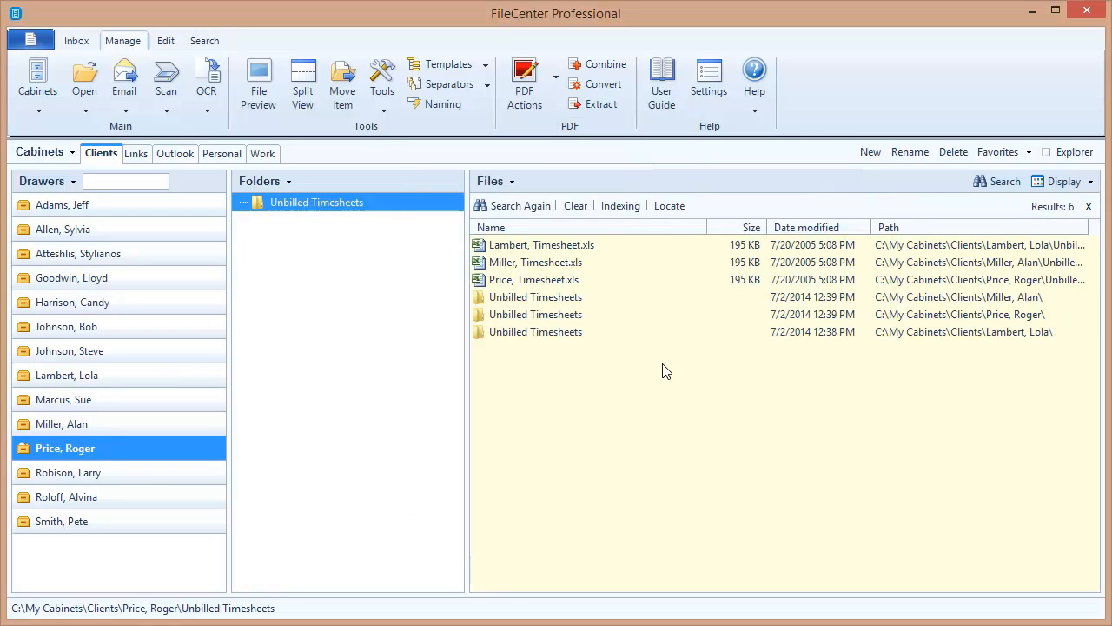
pyautogui.moveTo(584, 393)
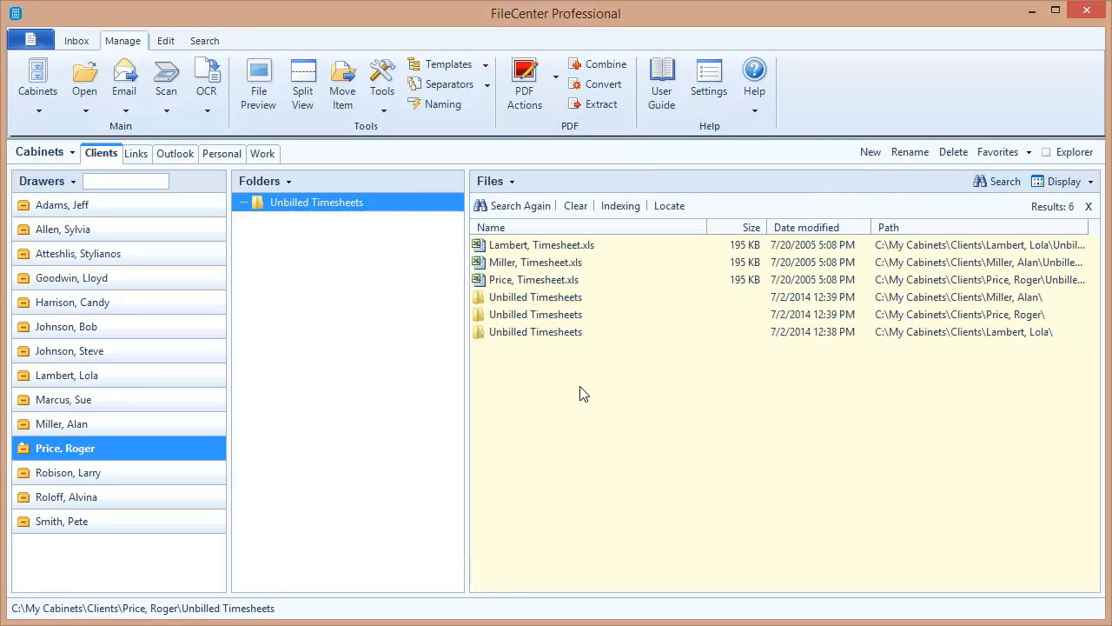
pyautogui.moveTo(528, 251)
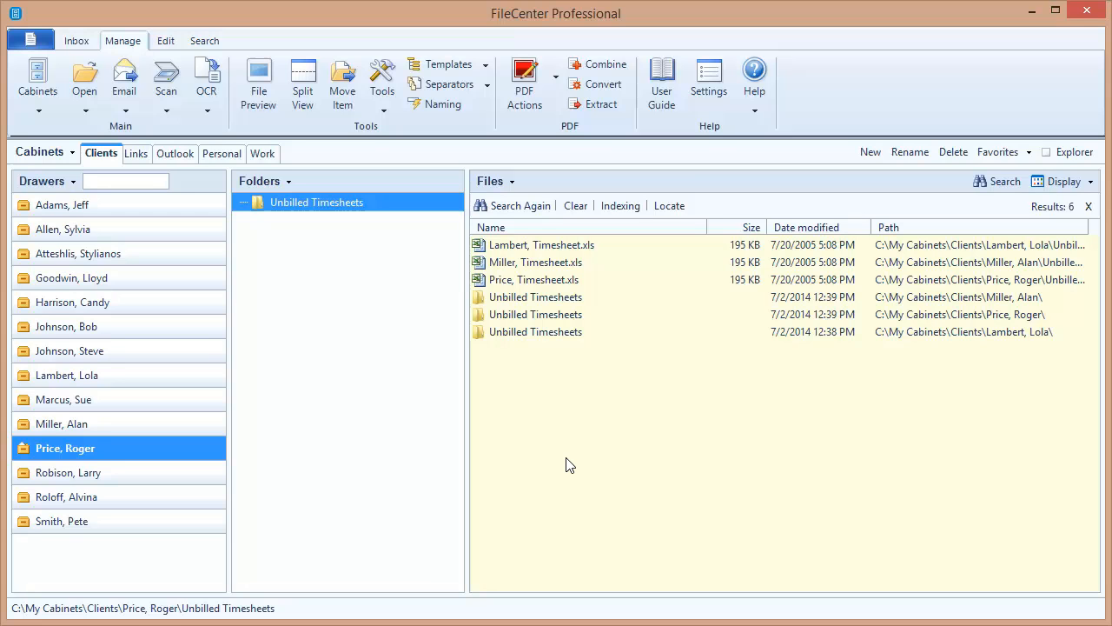
pyautogui.moveTo(587, 396)
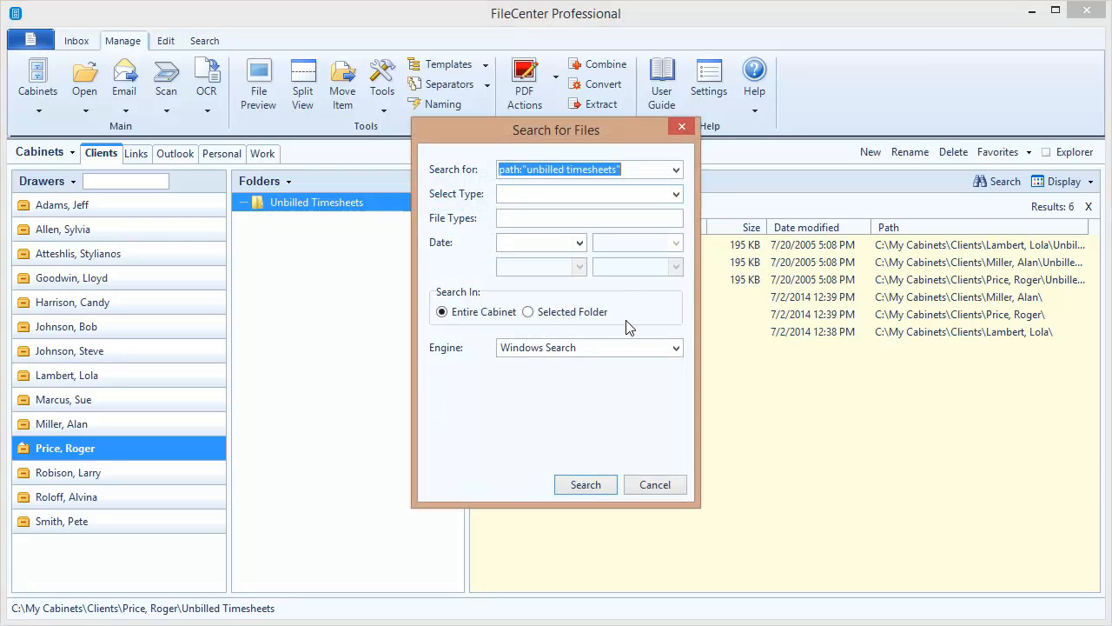
# Scope the same path search to the Selected Folder instead of the entire cabinet
pyautogui.click(528, 311)
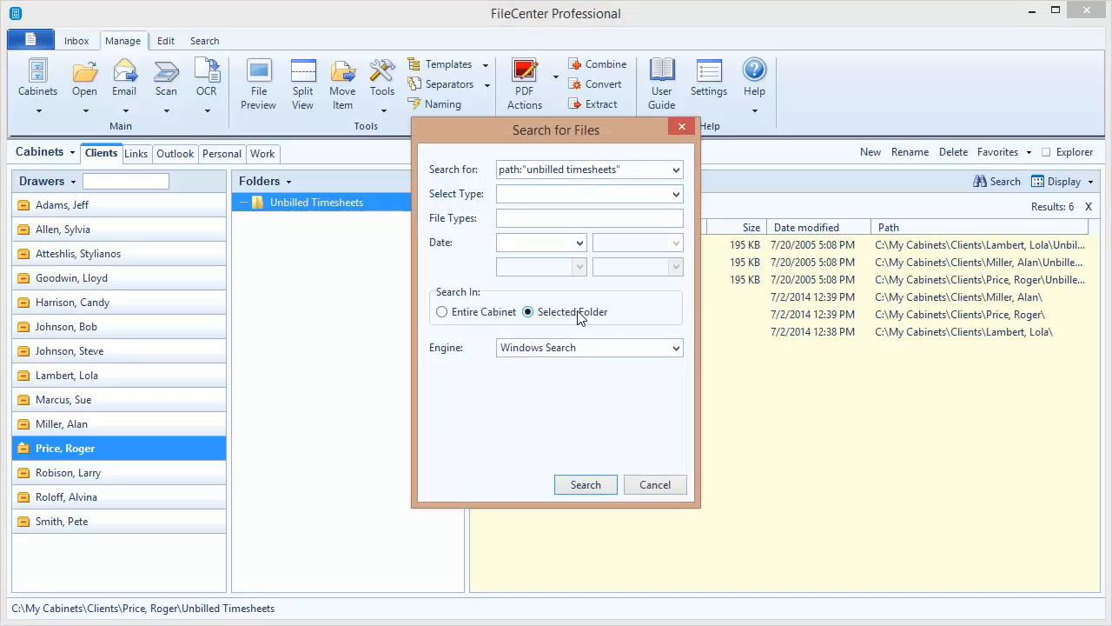
pyautogui.moveTo(633, 316)
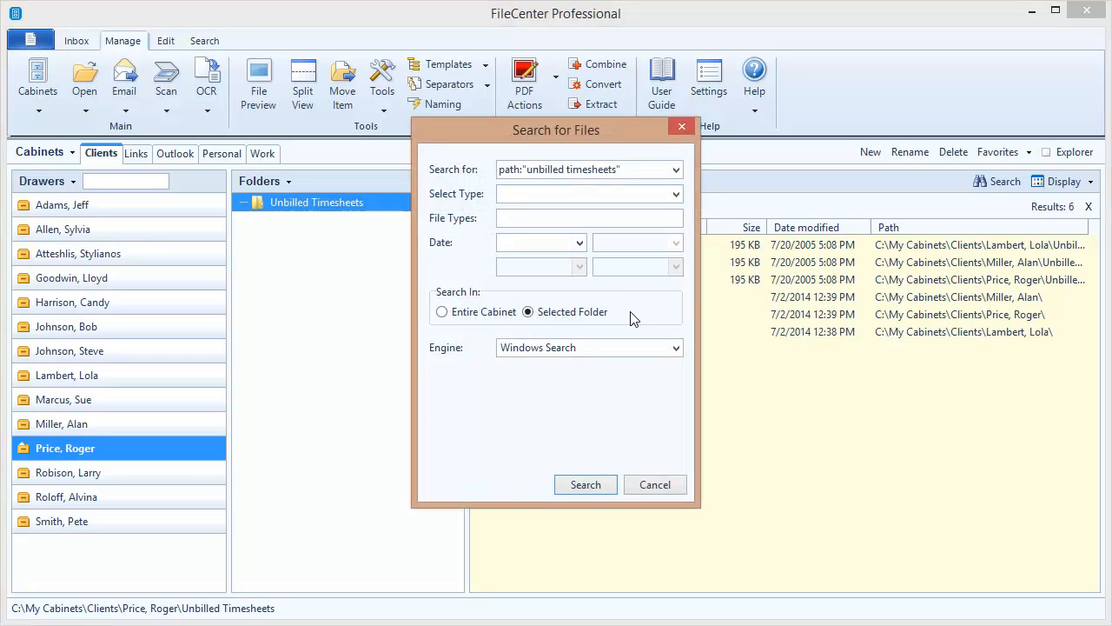